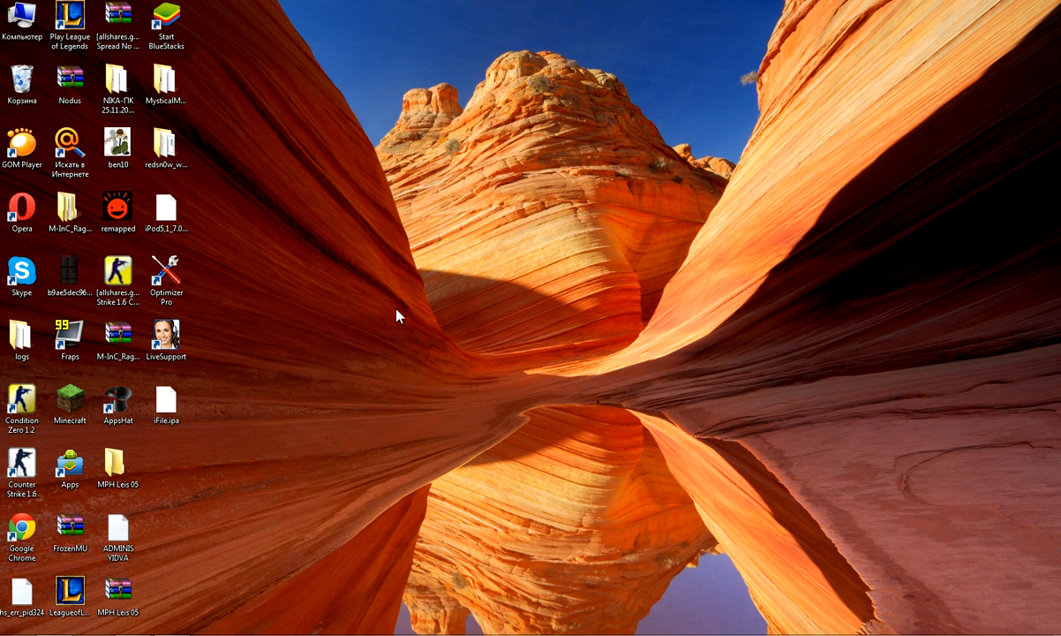
- Refresh the Windows desktop, then load itunes.com in Chrome
right_click(396, 316)
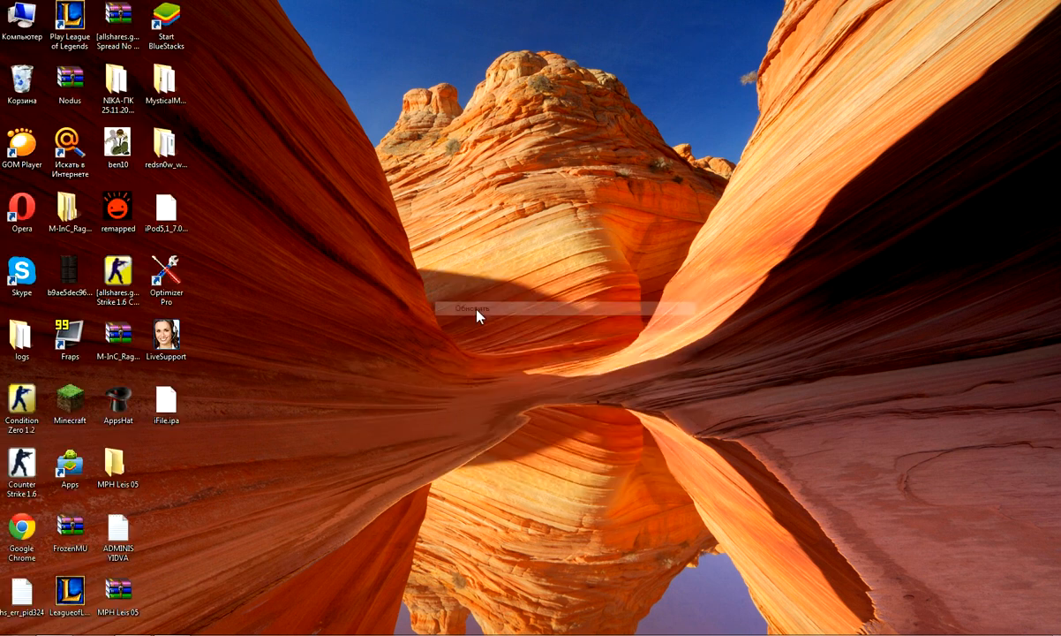
right_click(480, 315)
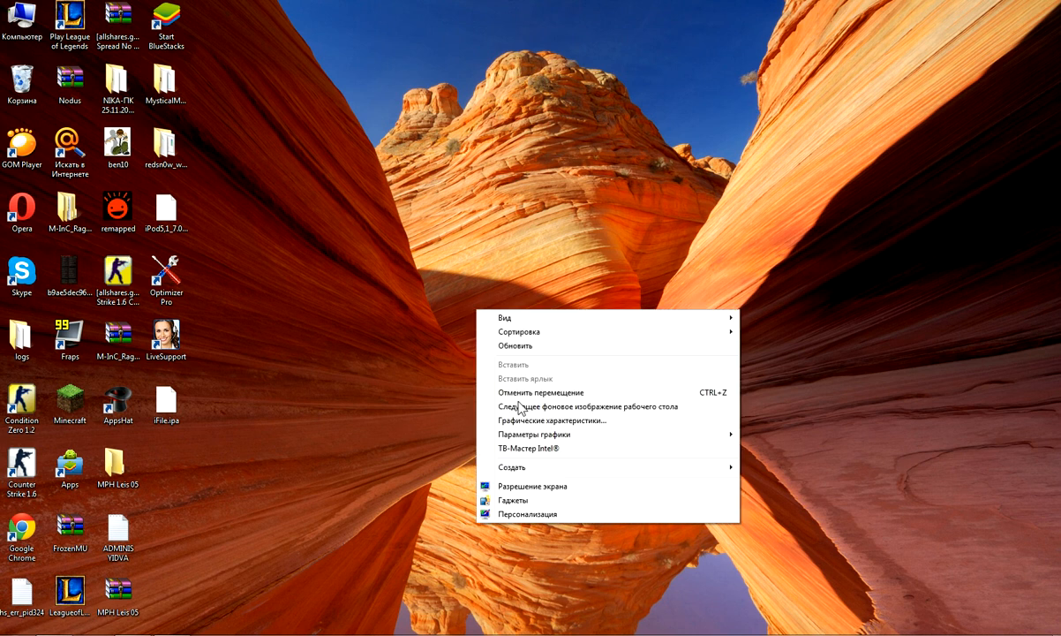
left_click(587, 406)
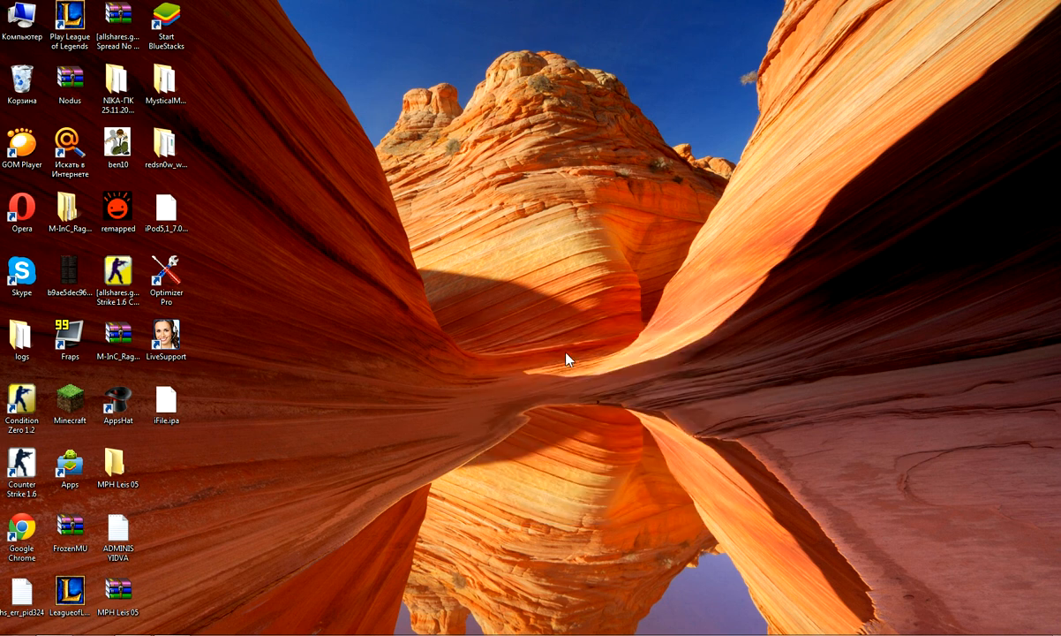
right_click(569, 359)
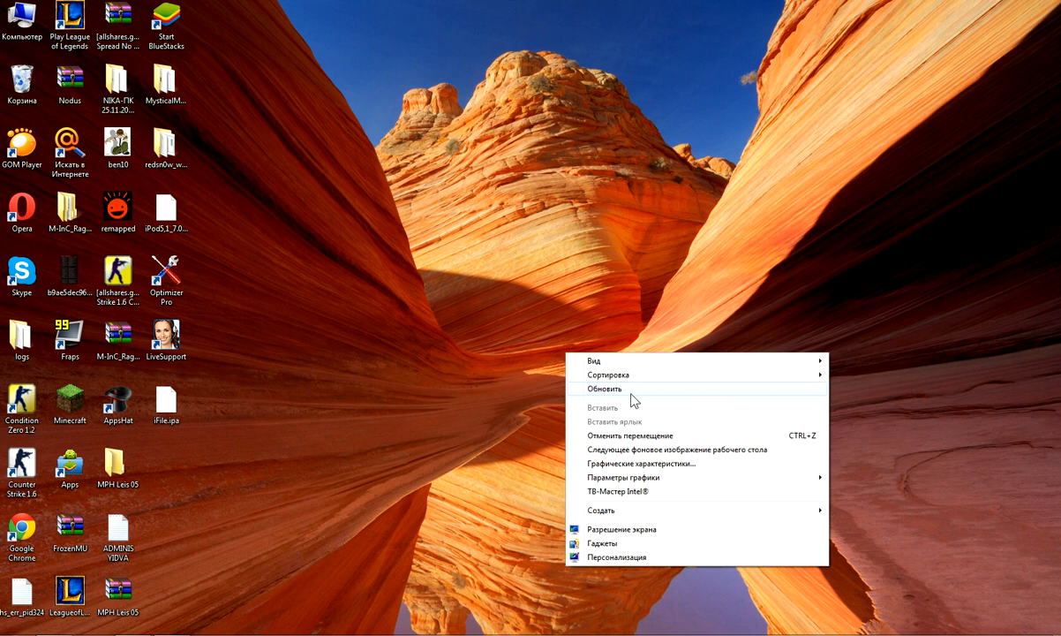
left_click(606, 388)
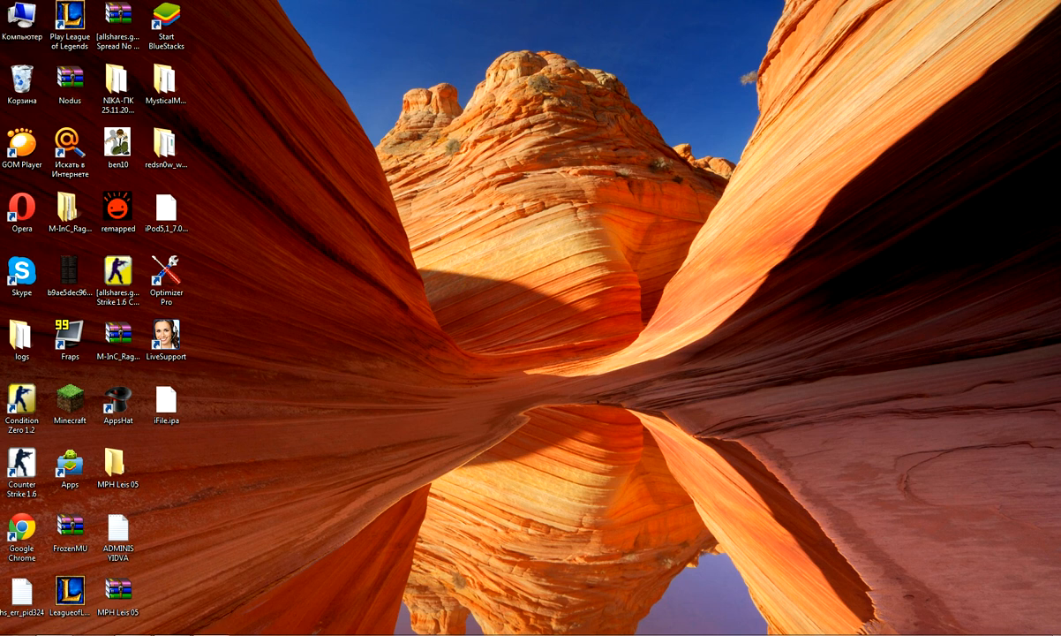
mouse_move(383, 373)
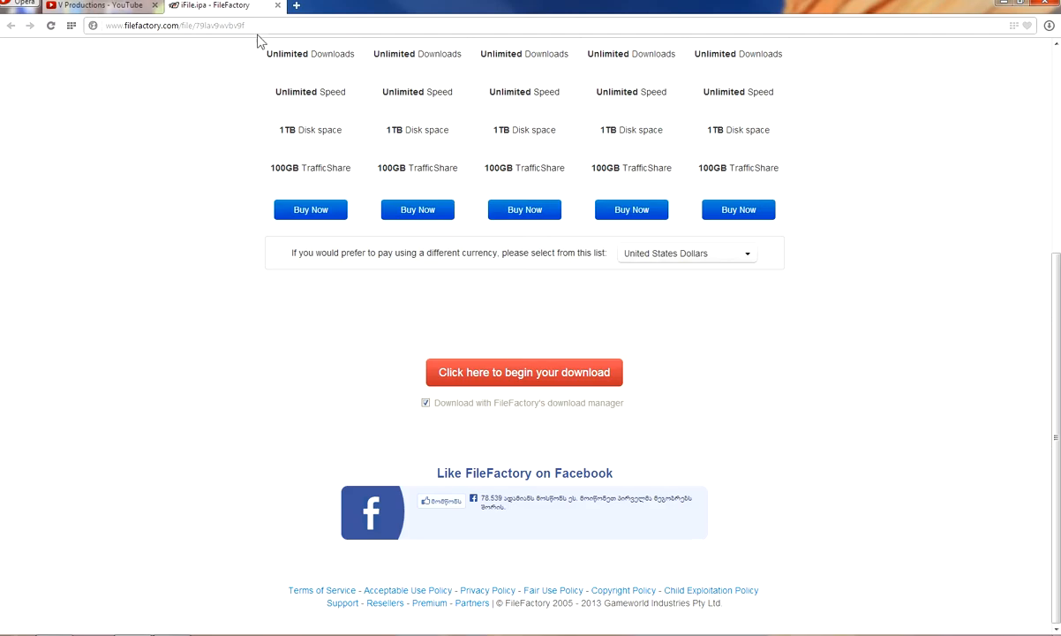
type("itunes")
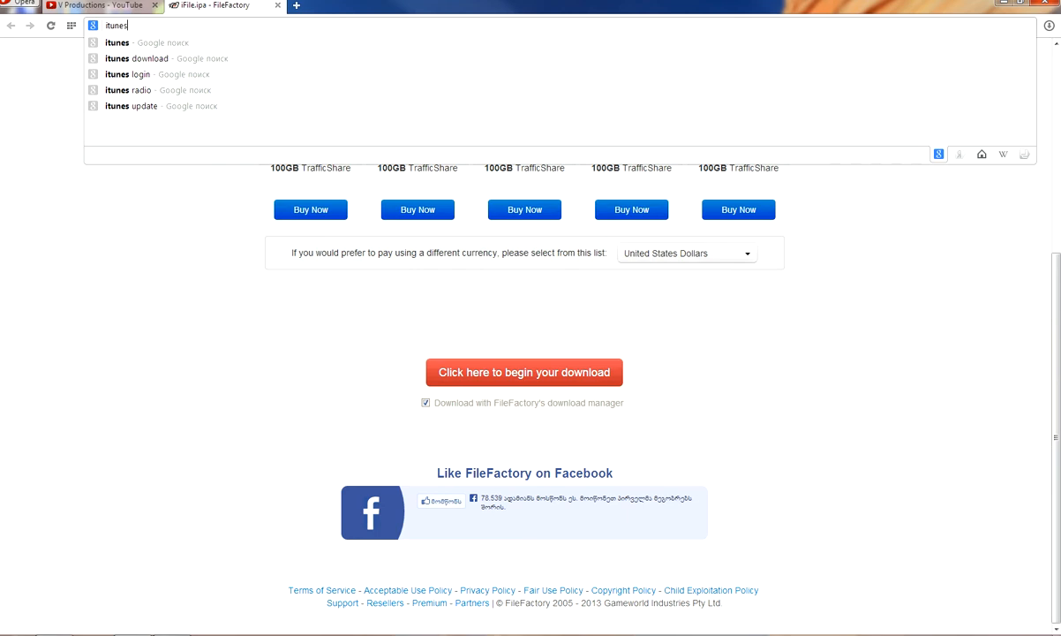
type(".c")
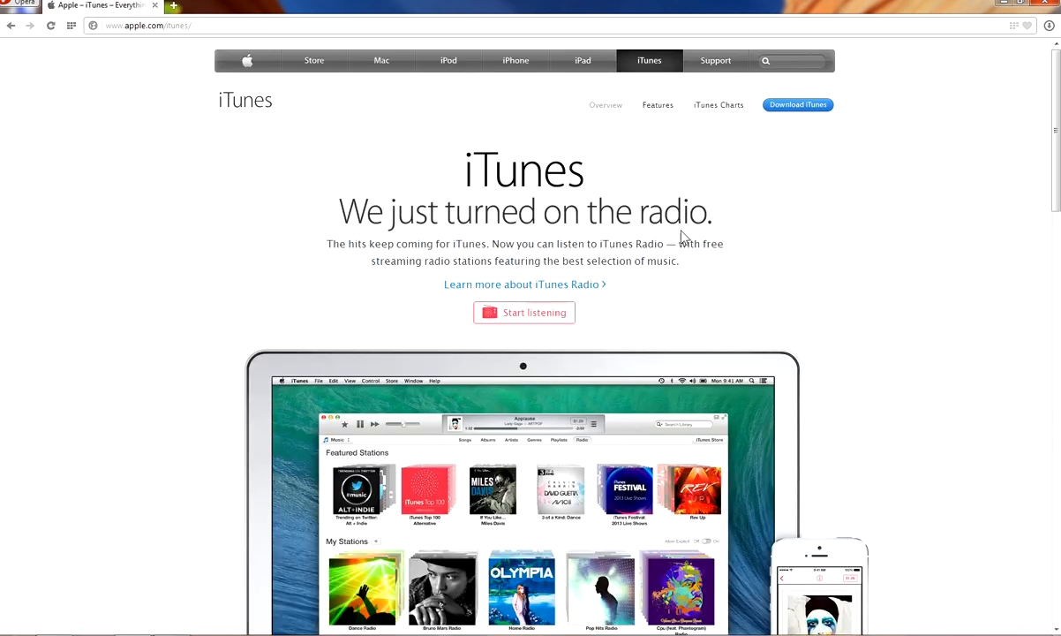
- Start downloading iTunesSetup.exe from Apple's iTunes download page
scroll("down", 3)
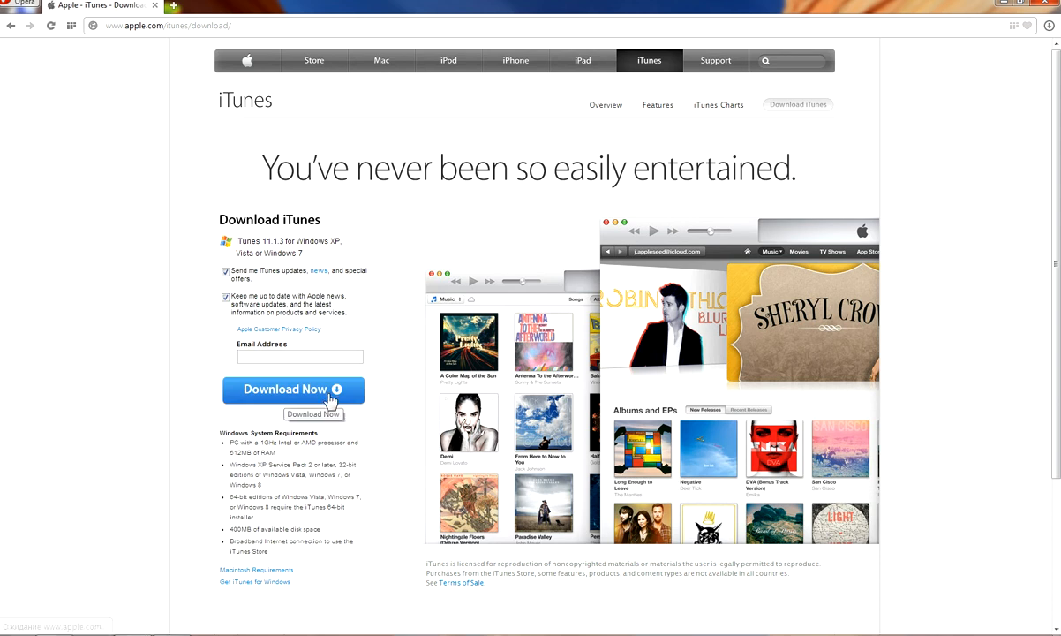
left_click(293, 390)
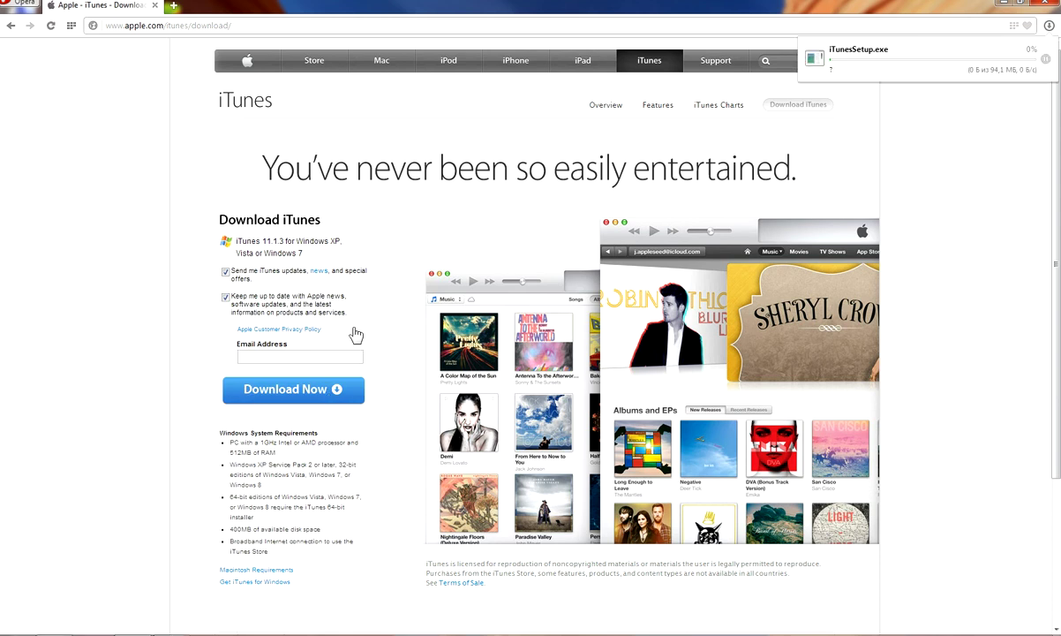
left_click(293, 390)
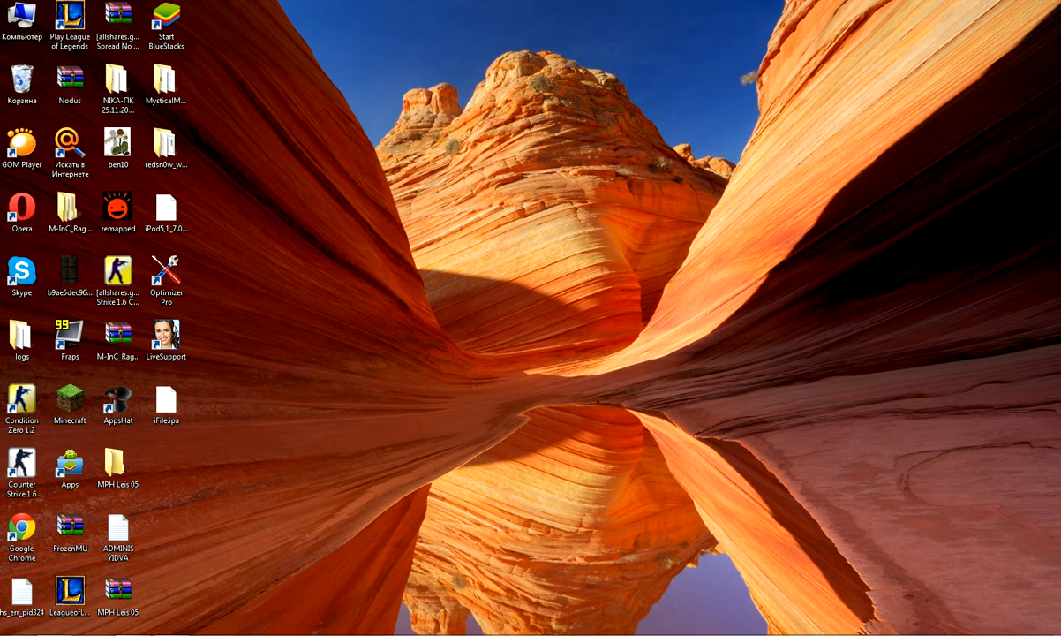
mouse_move(255, 526)
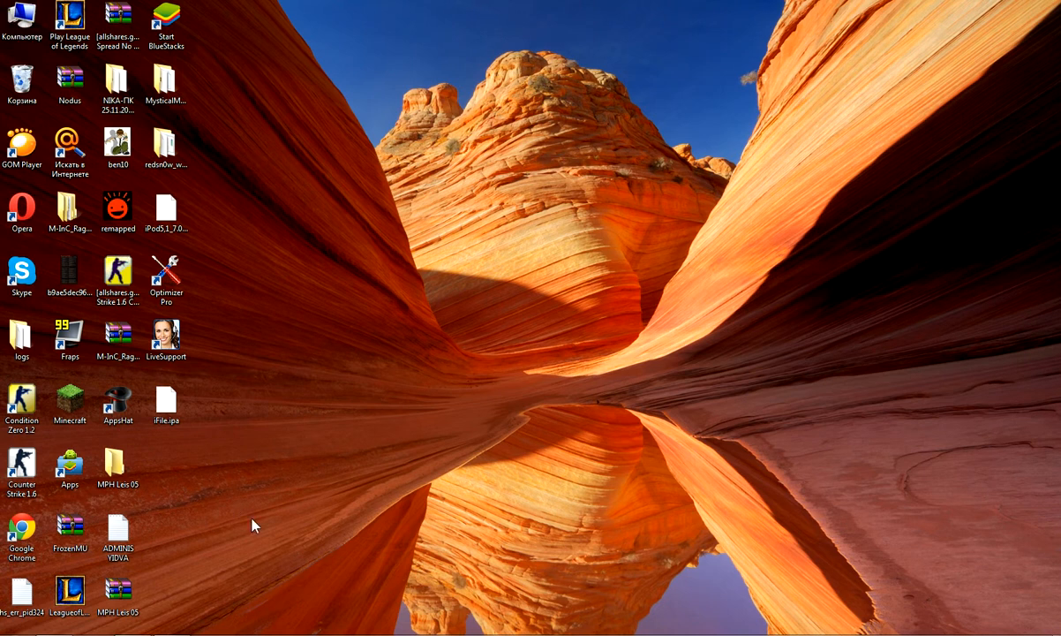
mouse_move(293, 54)
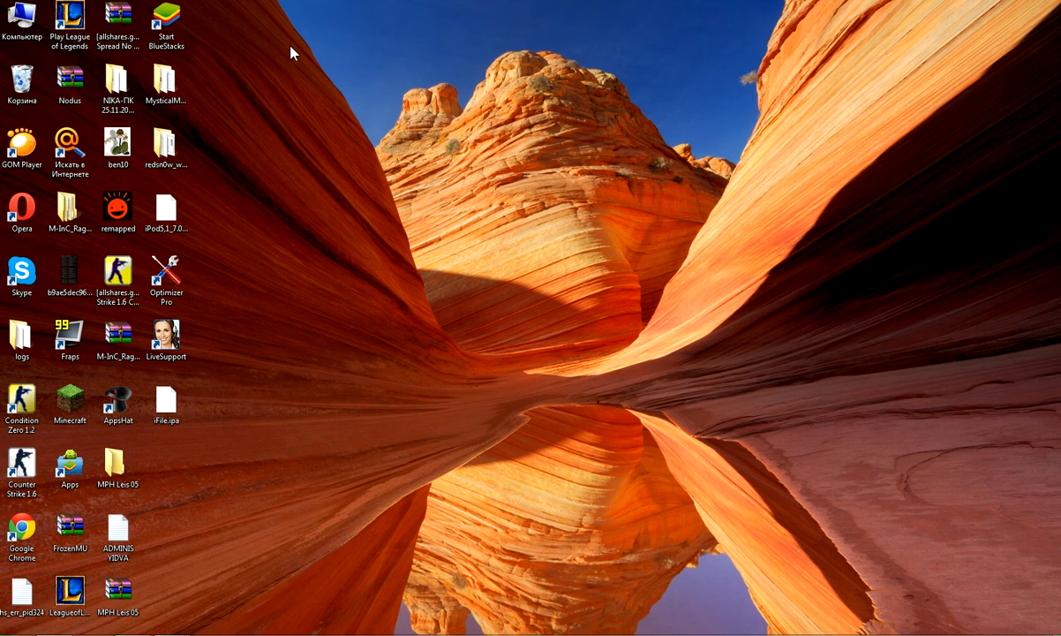
right_click(336, 124)
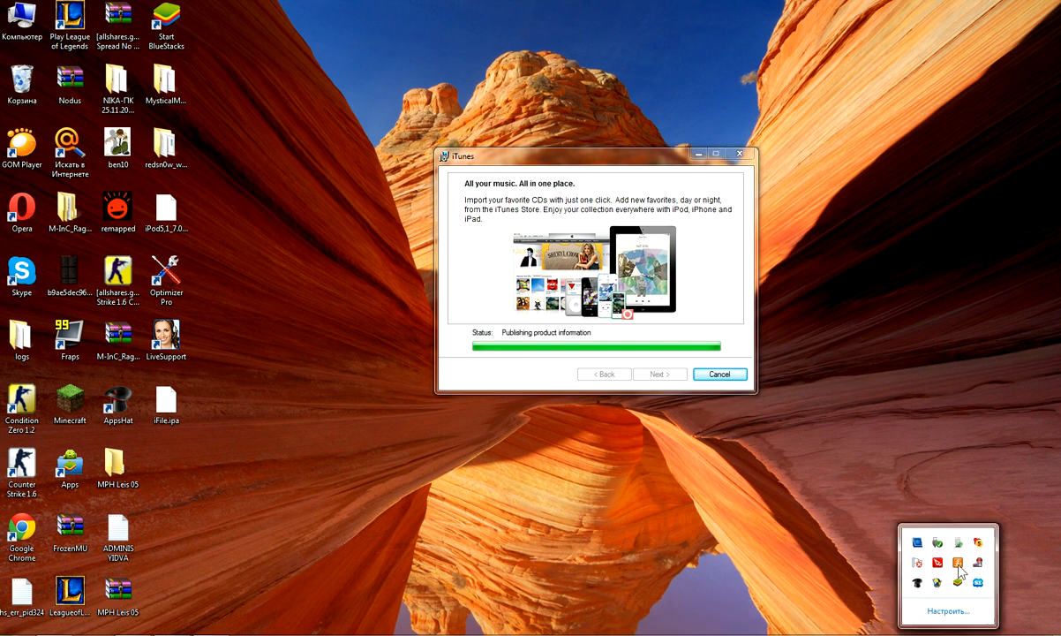
- Finish the iTunes setup at the Congratulations screen
right_click(957, 564)
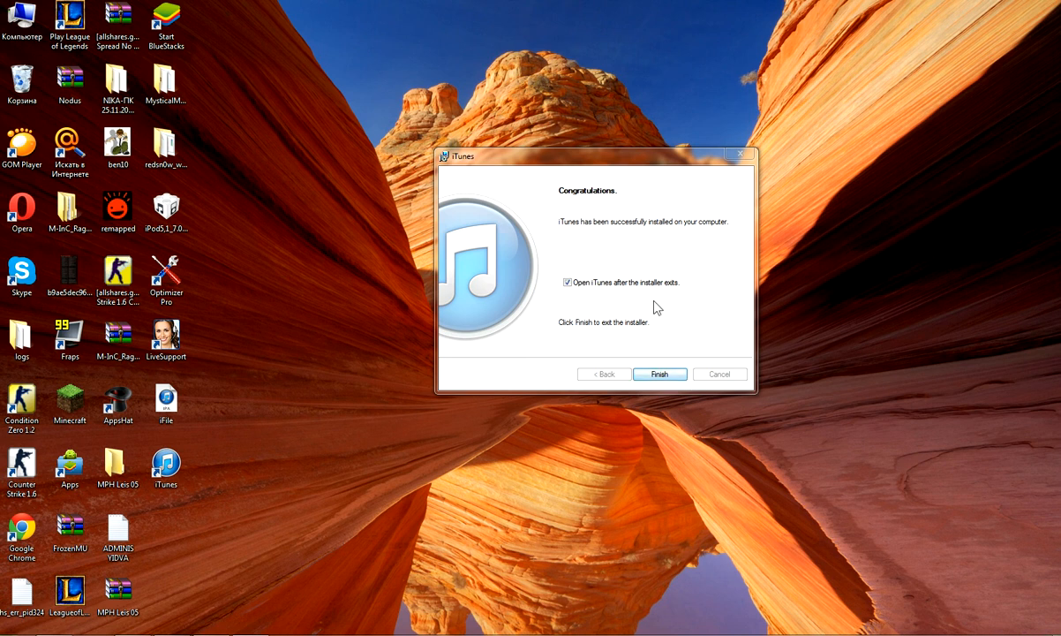
mouse_move(588, 294)
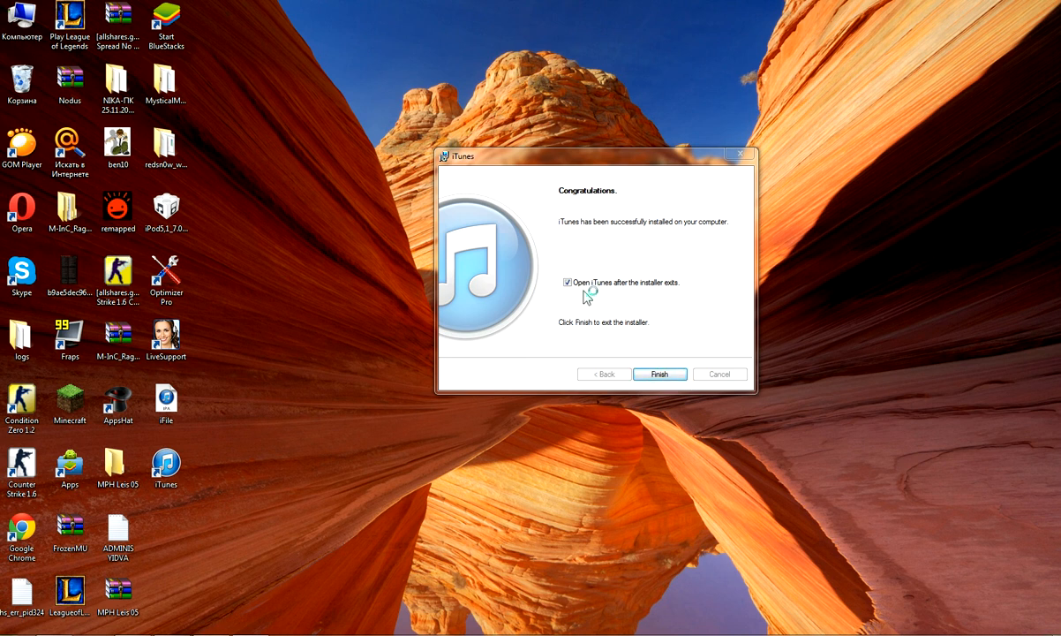
left_click(659, 374)
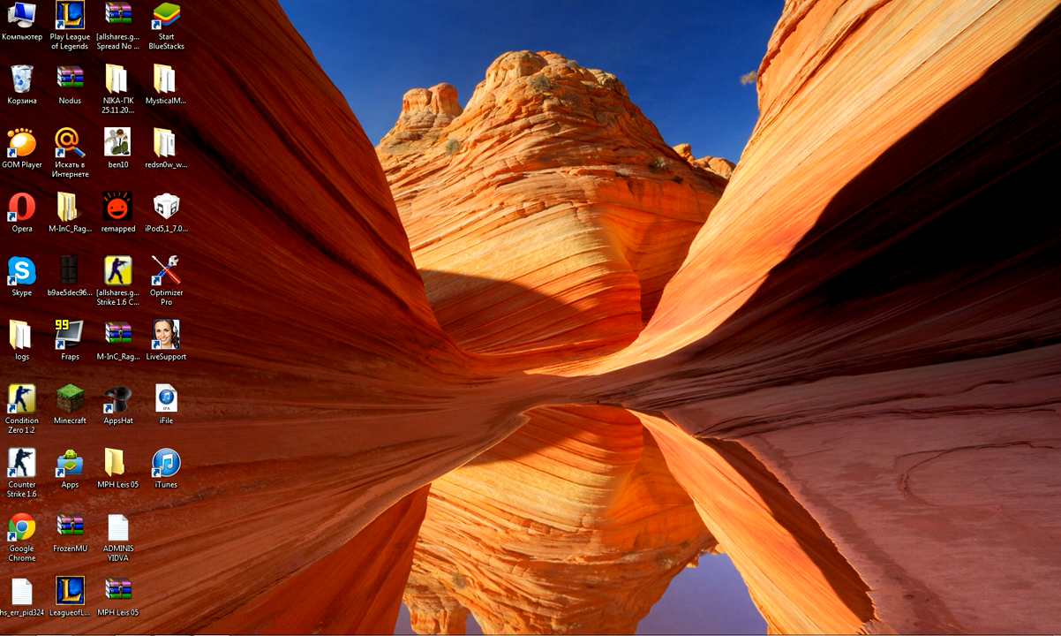
mouse_move(475, 288)
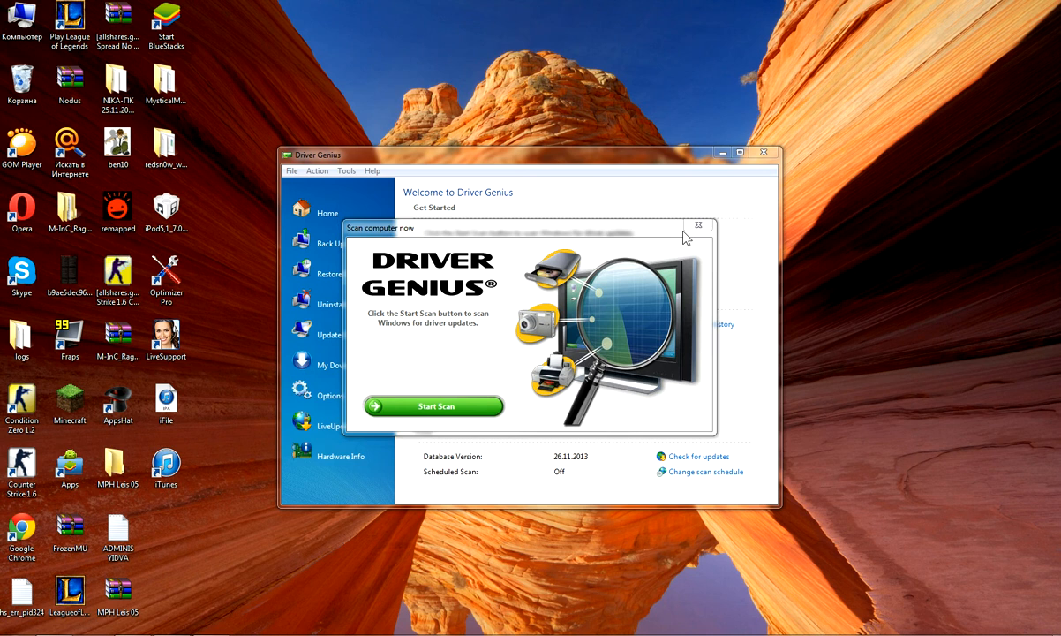
left_click(698, 226)
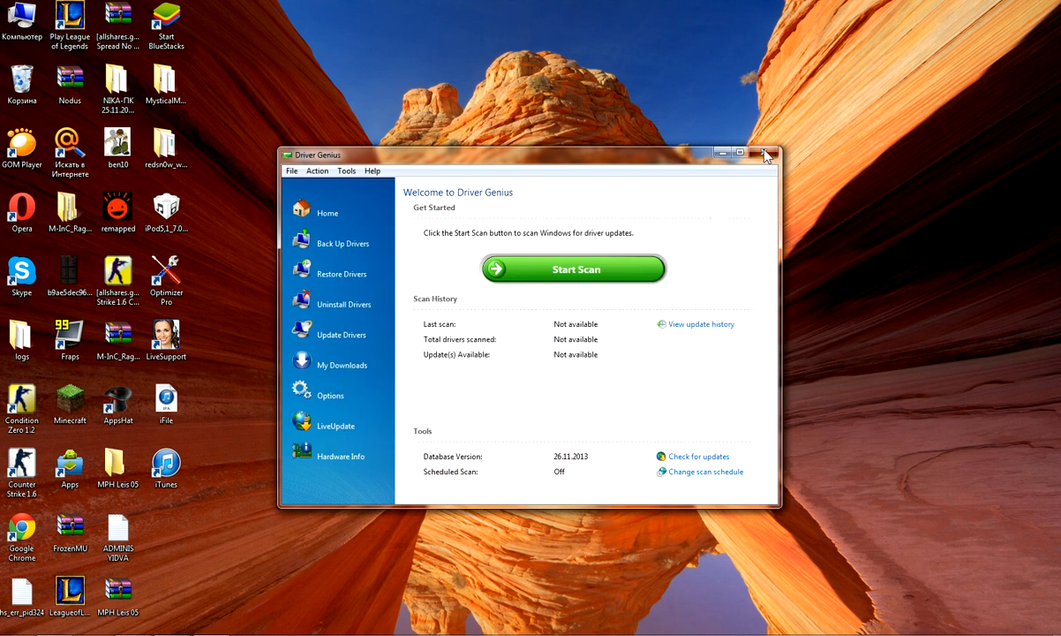
left_click(767, 154)
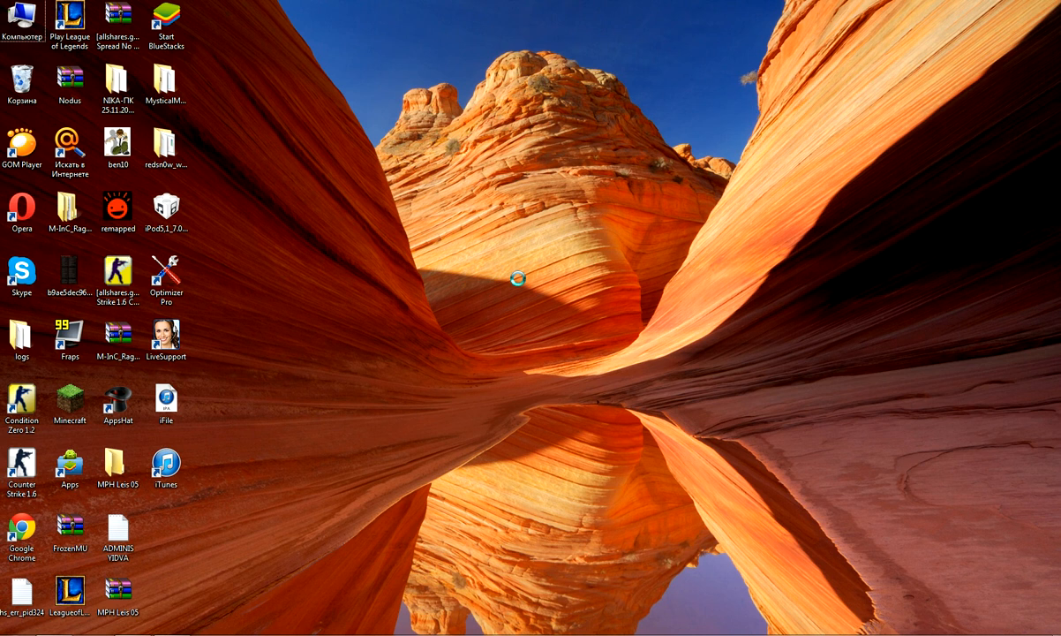
mouse_move(469, 454)
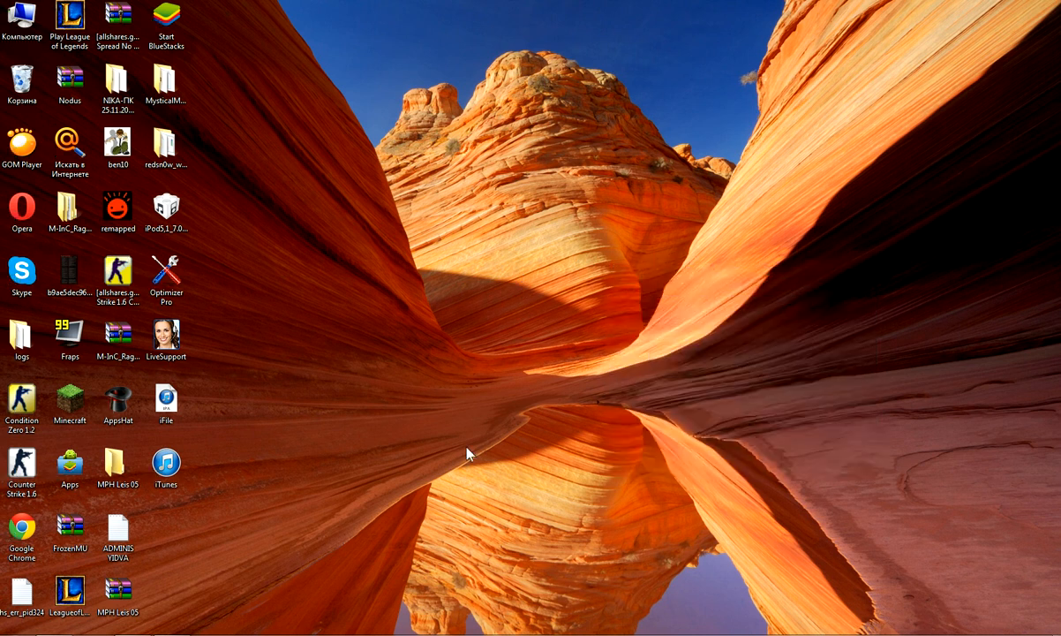
mouse_move(166, 466)
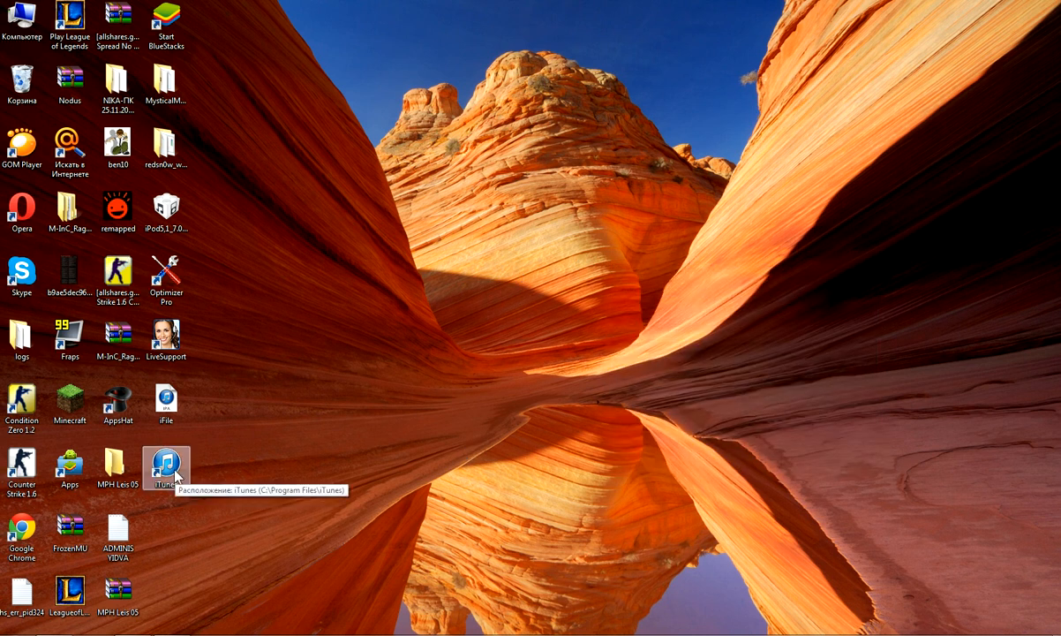
mouse_move(226, 462)
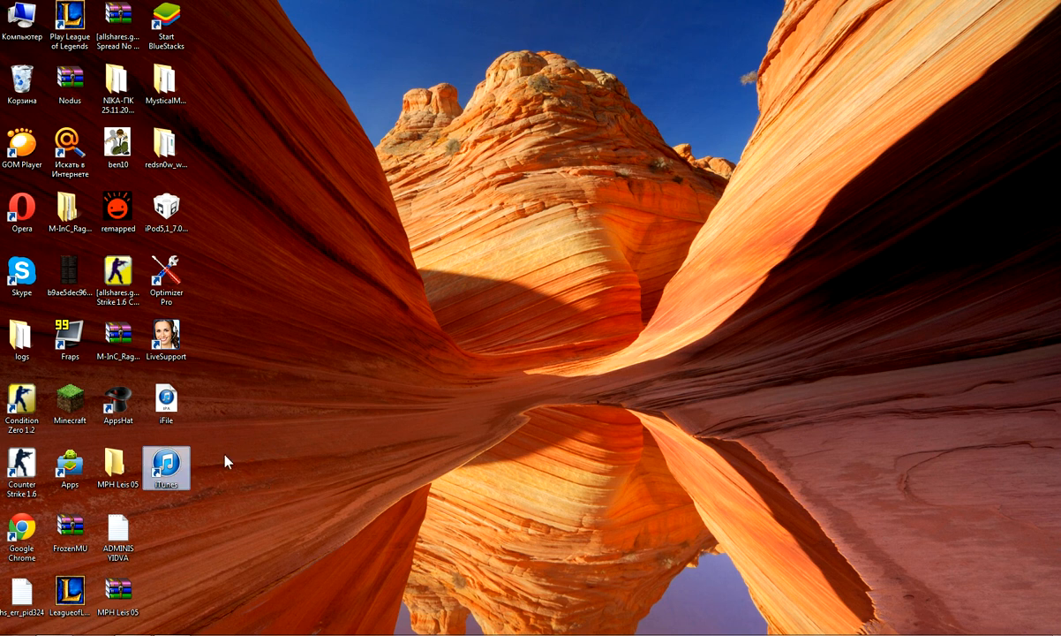
mouse_move(177, 235)
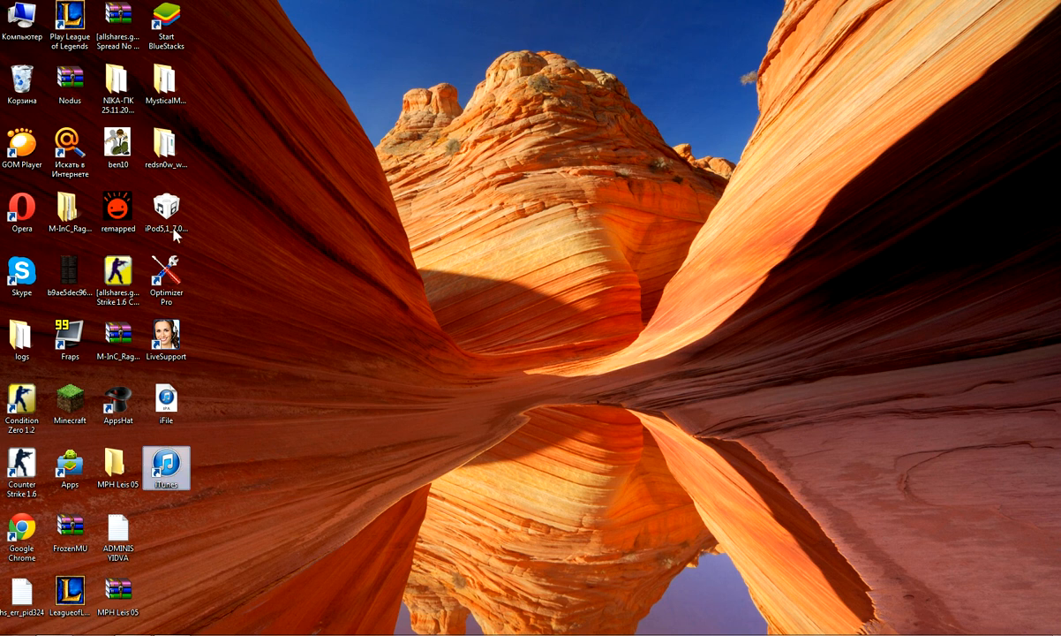
- Select the iFile app file, then launch iTunes from its desktop shortcut
left_click_drag(166, 405, 262, 286)
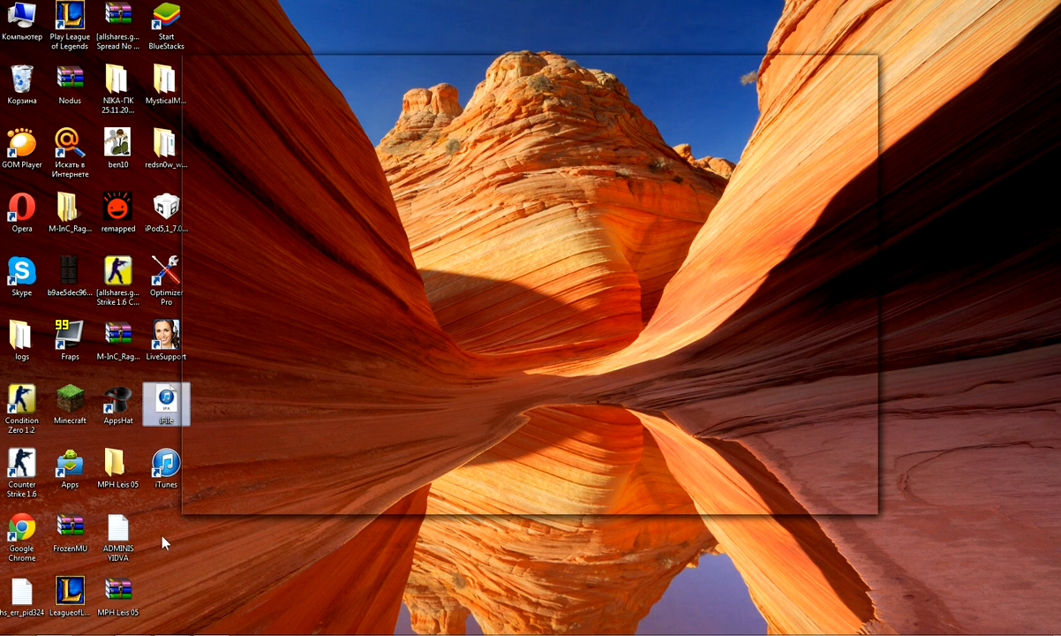
double_click(165, 469)
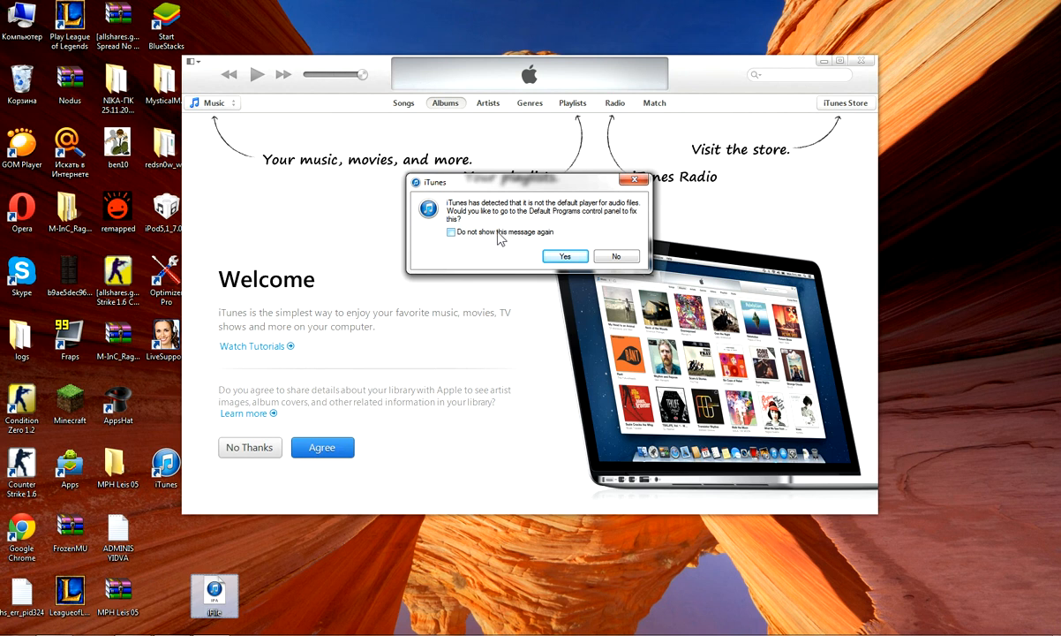
- Make iTunes the default audio player without future prompts, and agree to share library details
left_click(450, 231)
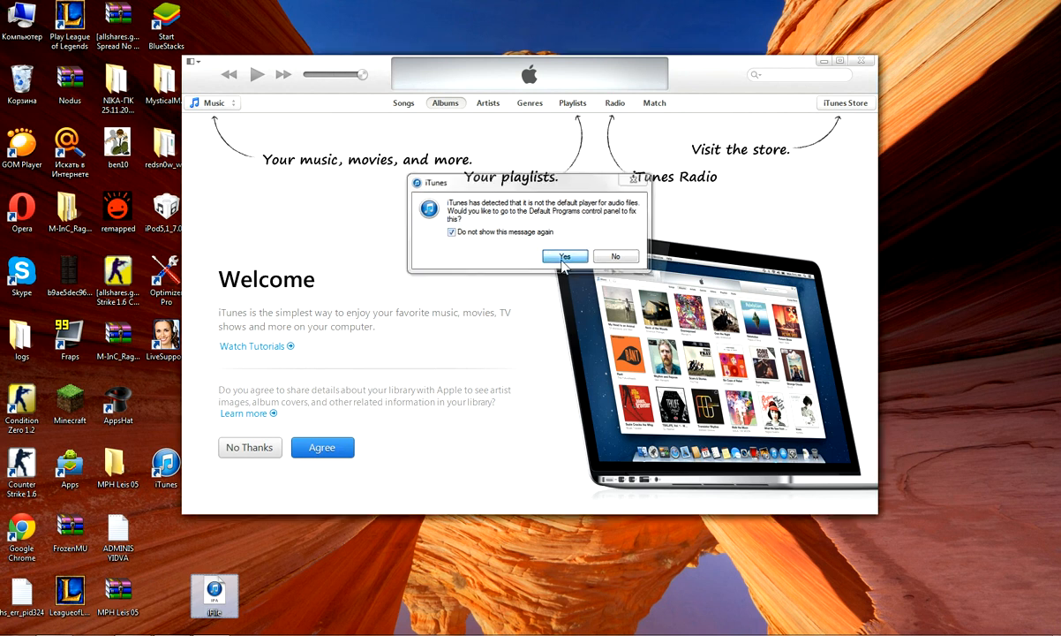
left_click(564, 256)
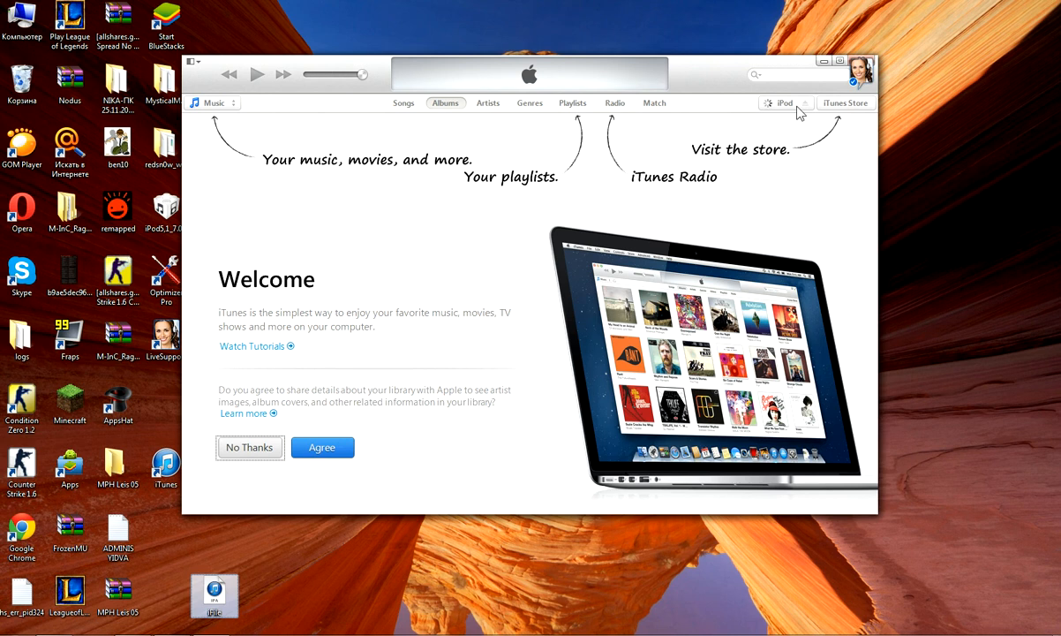
mouse_move(786, 150)
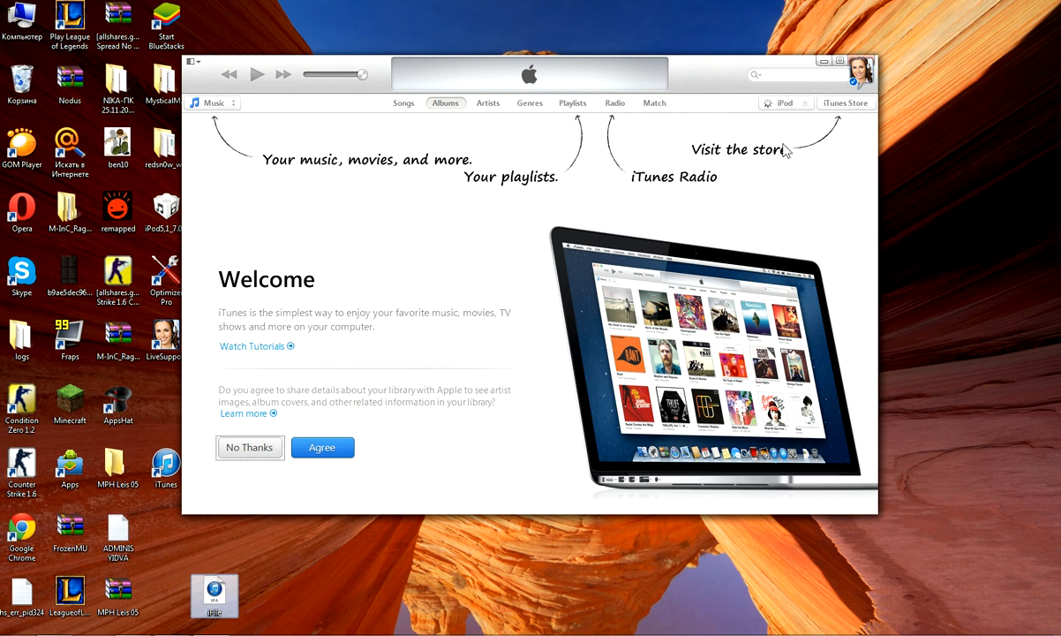
mouse_move(789, 112)
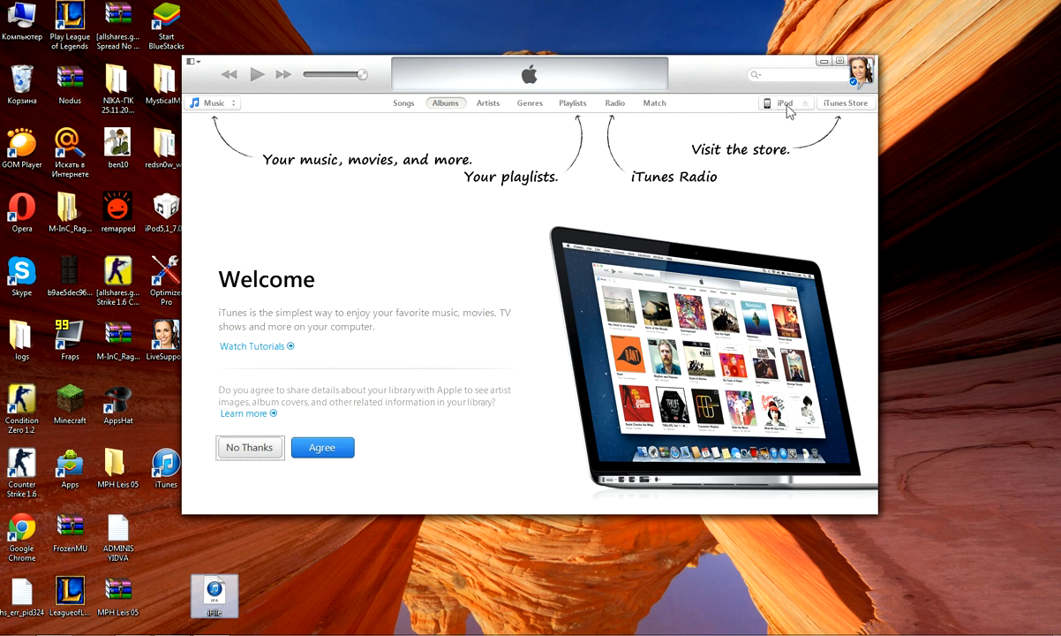
mouse_move(422, 102)
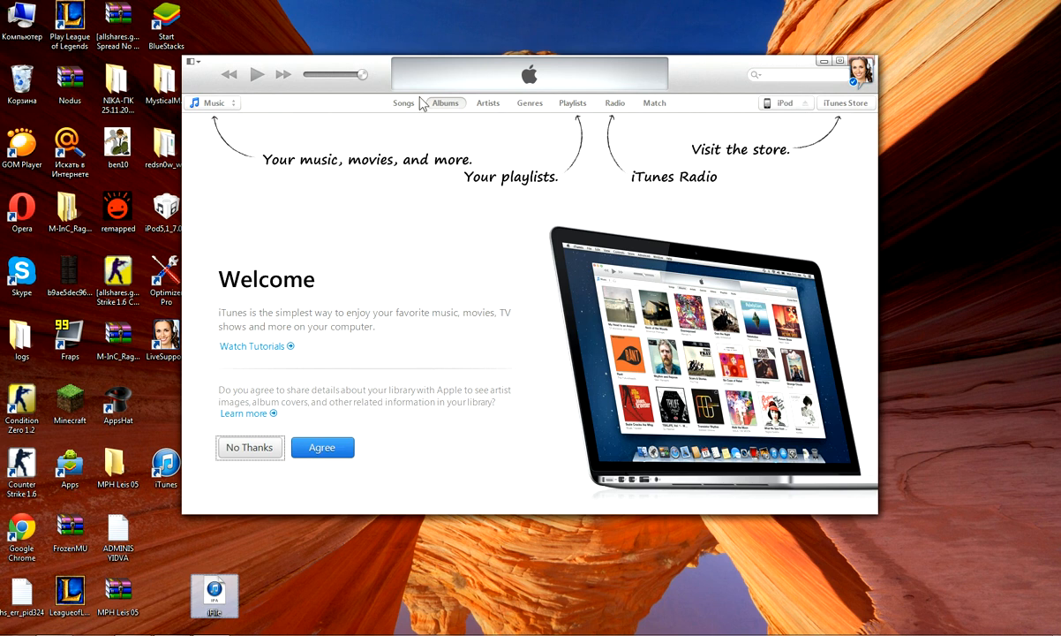
mouse_move(182, 415)
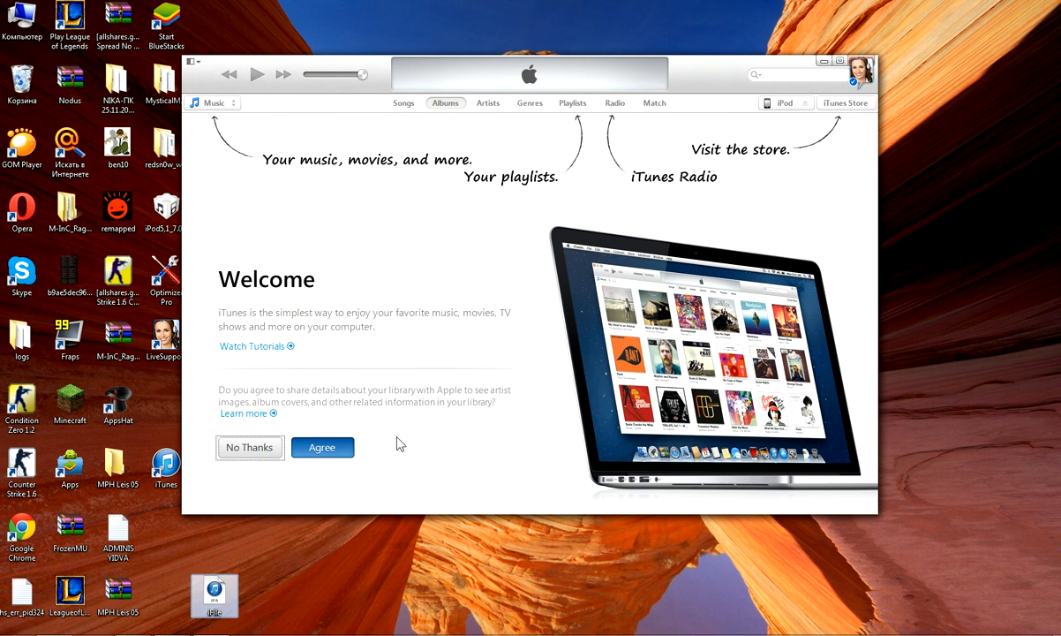
left_click(322, 447)
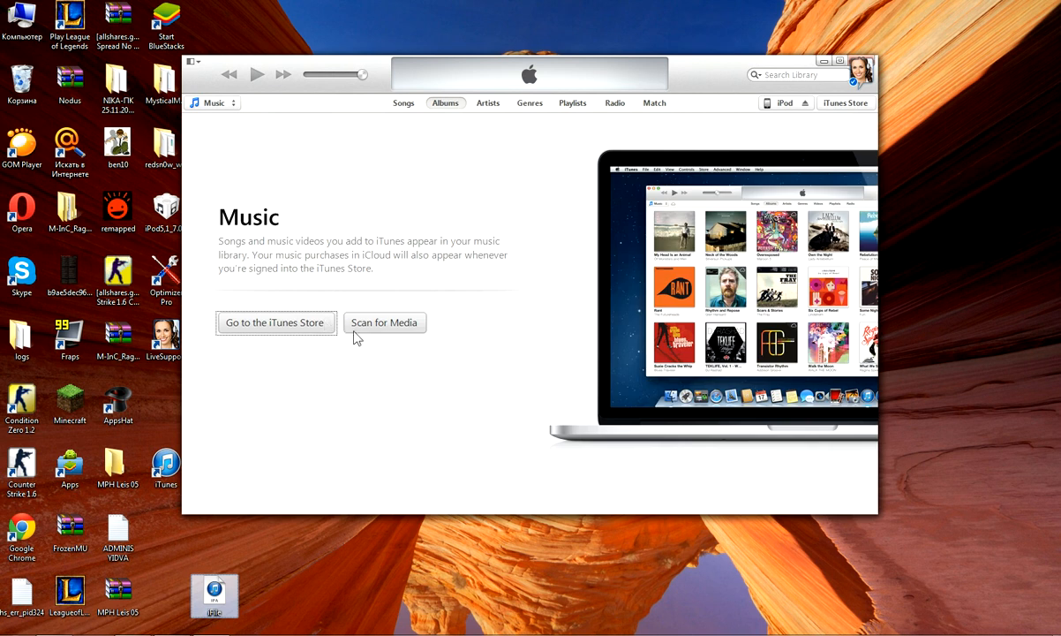
mouse_move(300, 323)
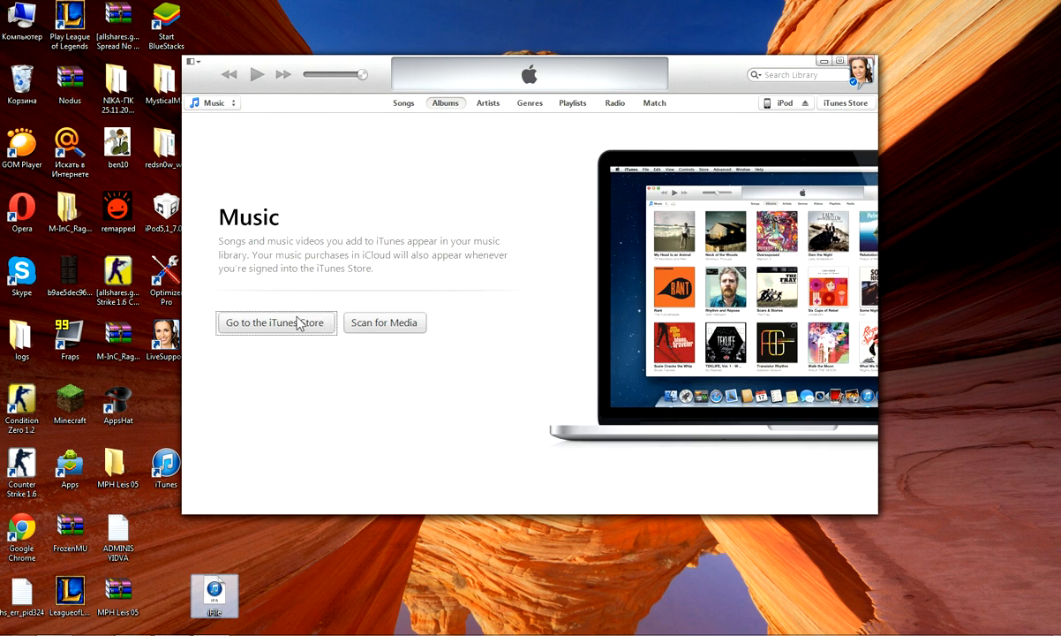
- Go to the iTunes Store and bring up its Sign In dialog
left_click(275, 322)
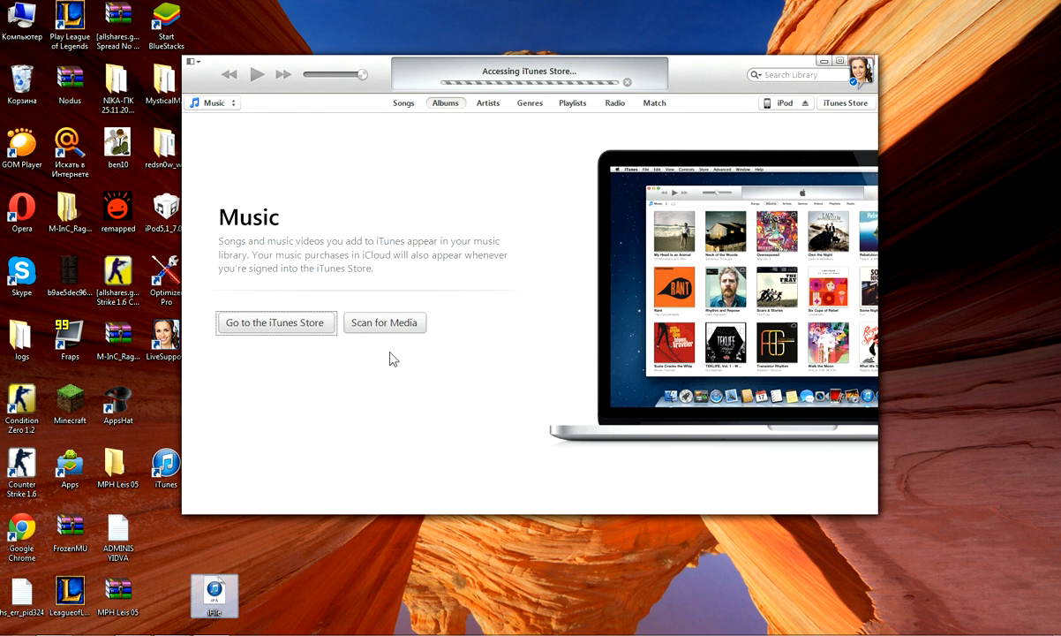
mouse_move(365, 369)
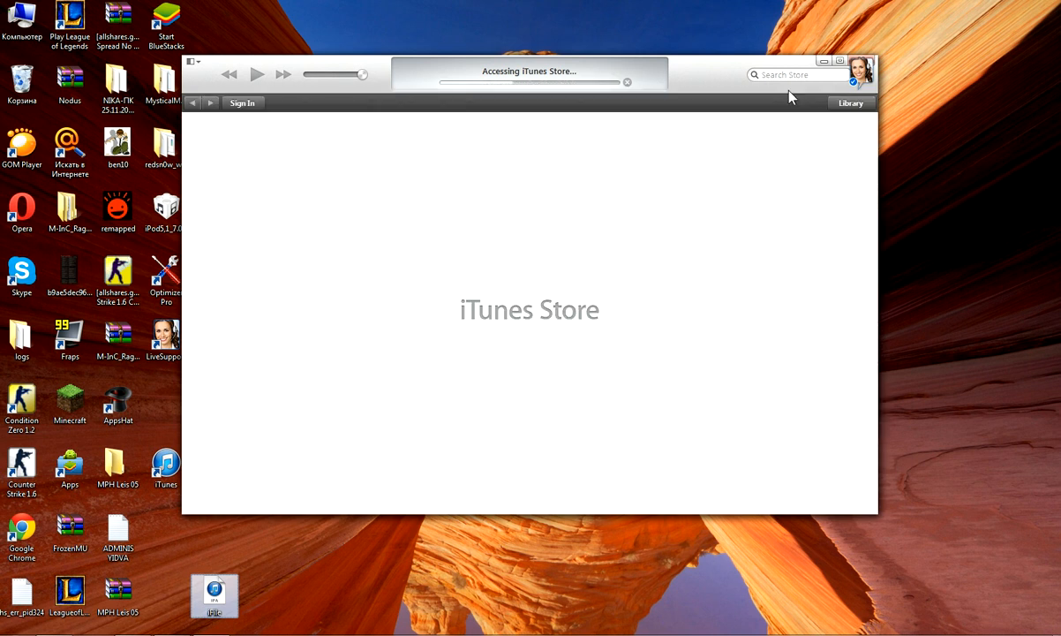
mouse_move(243, 103)
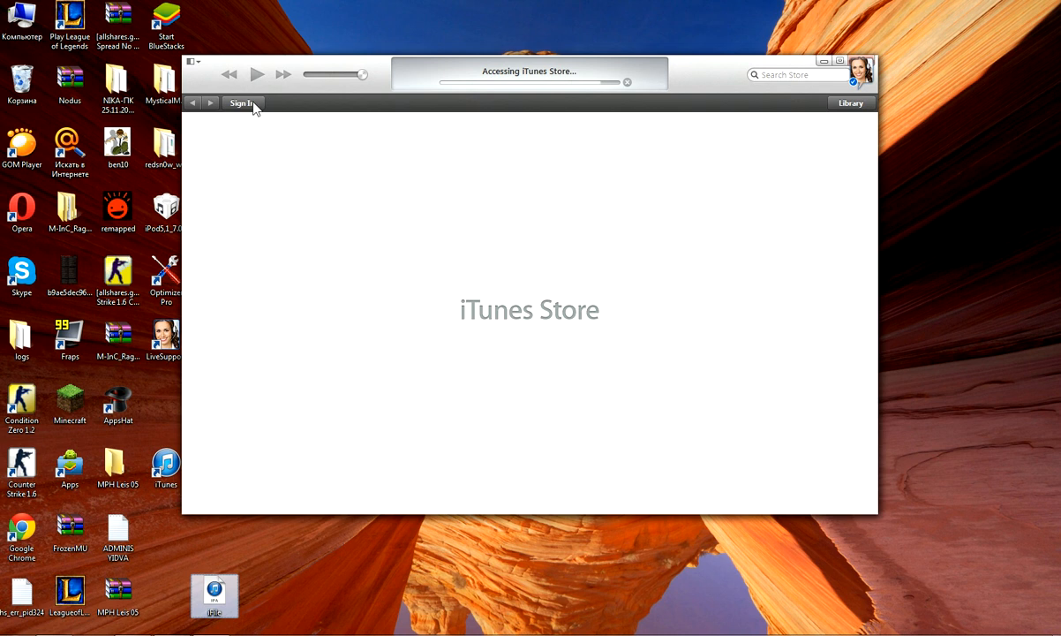
left_click(243, 103)
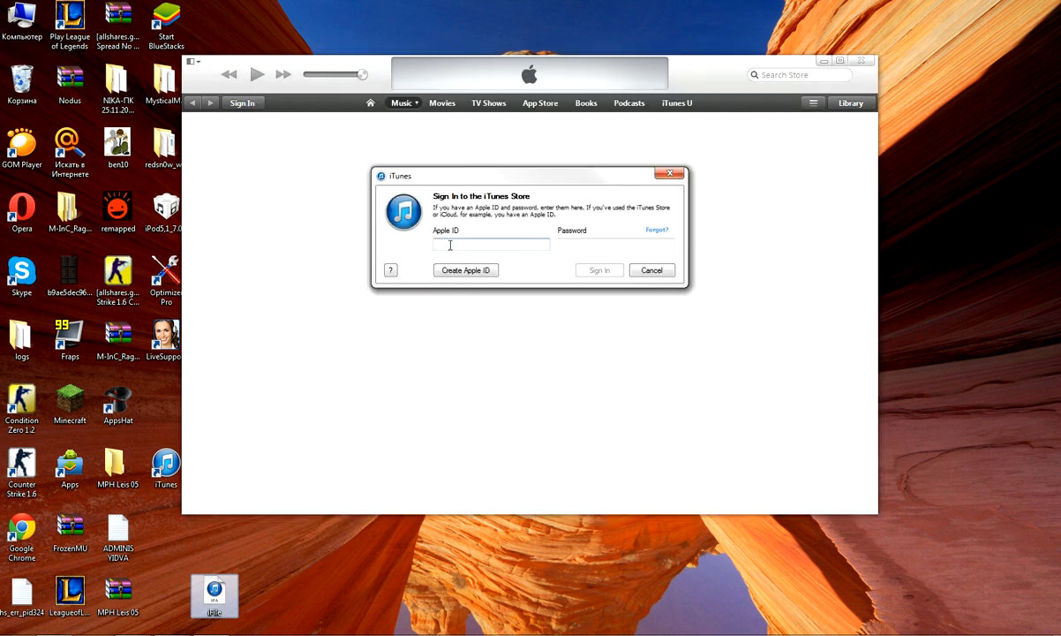
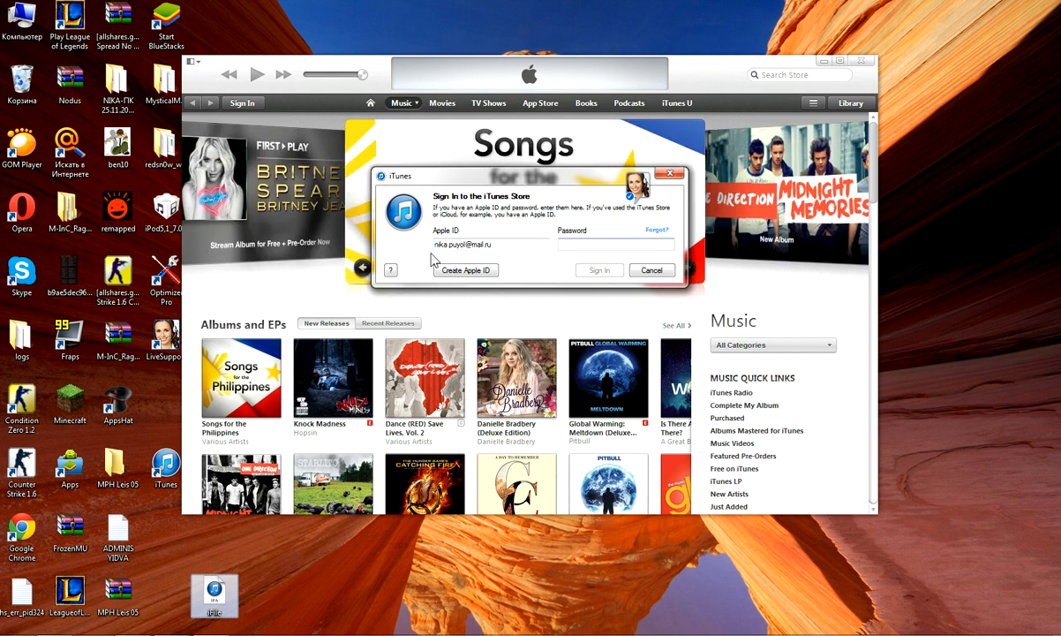
- Sign in to the iTunes Store with the Apple ID beginning 'nik' and its password
type("••")
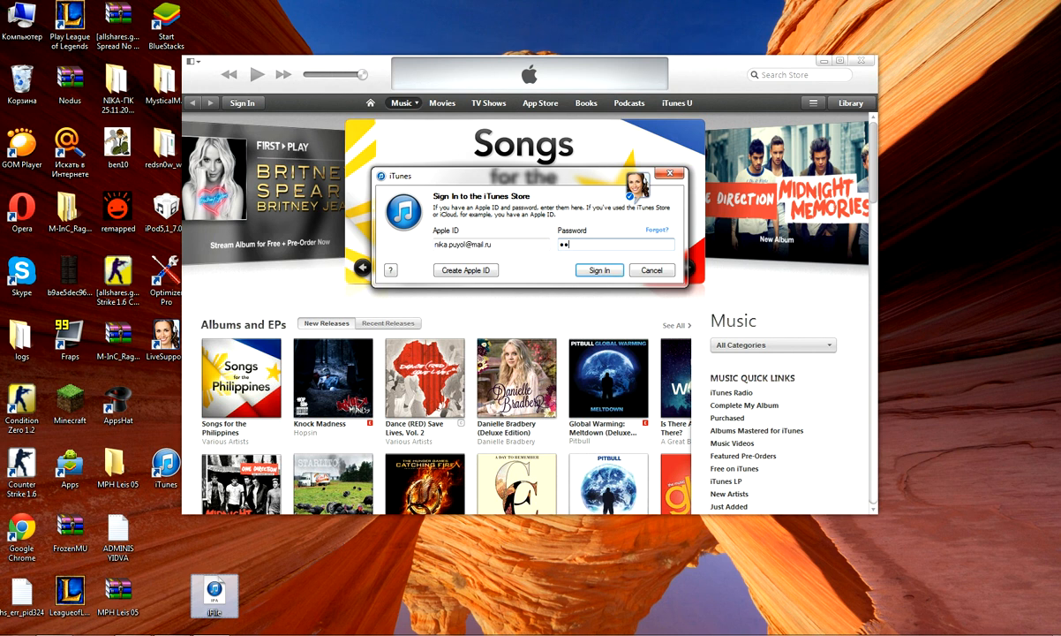
type("••••")
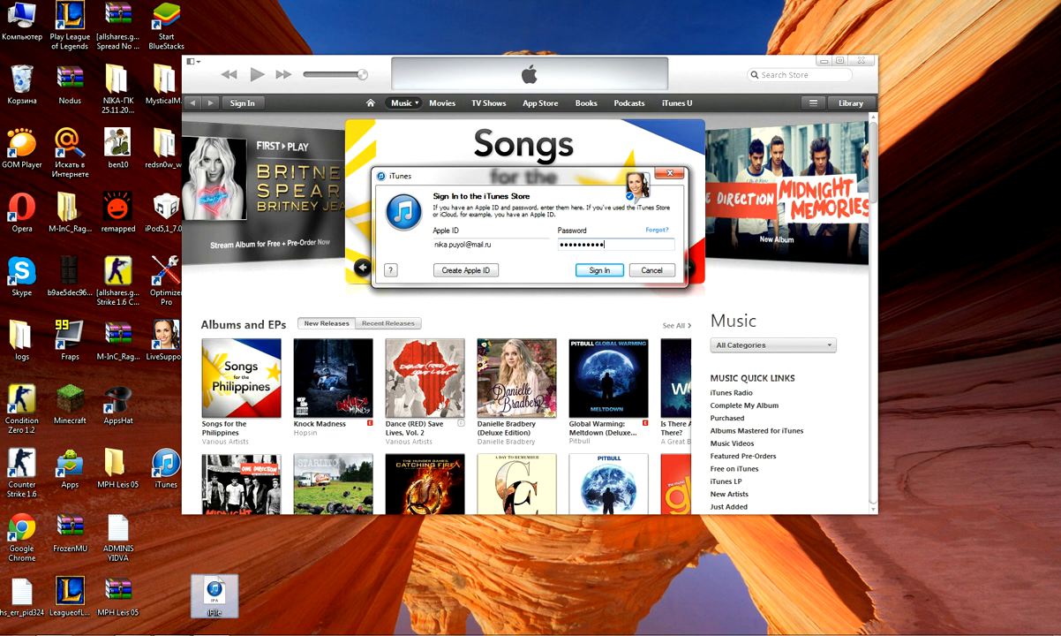
left_click(599, 270)
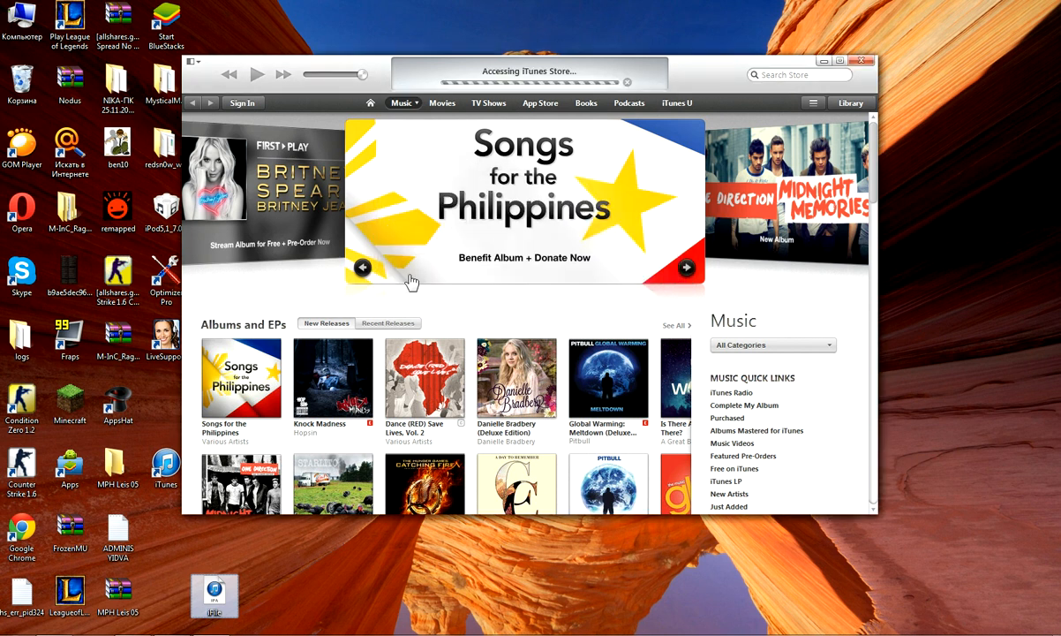
left_click(687, 267)
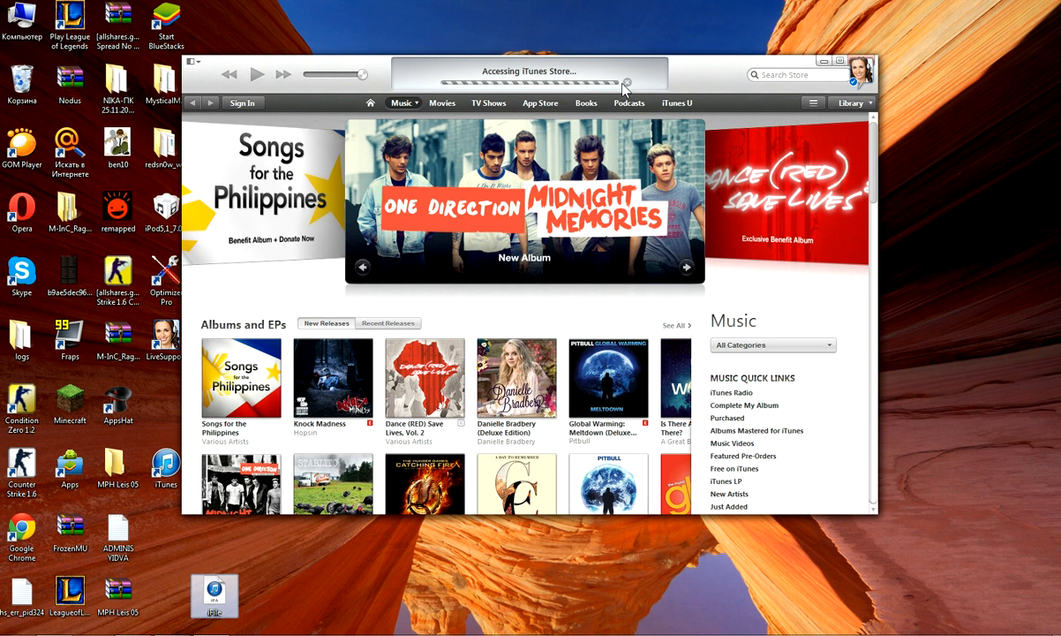
mouse_move(402, 102)
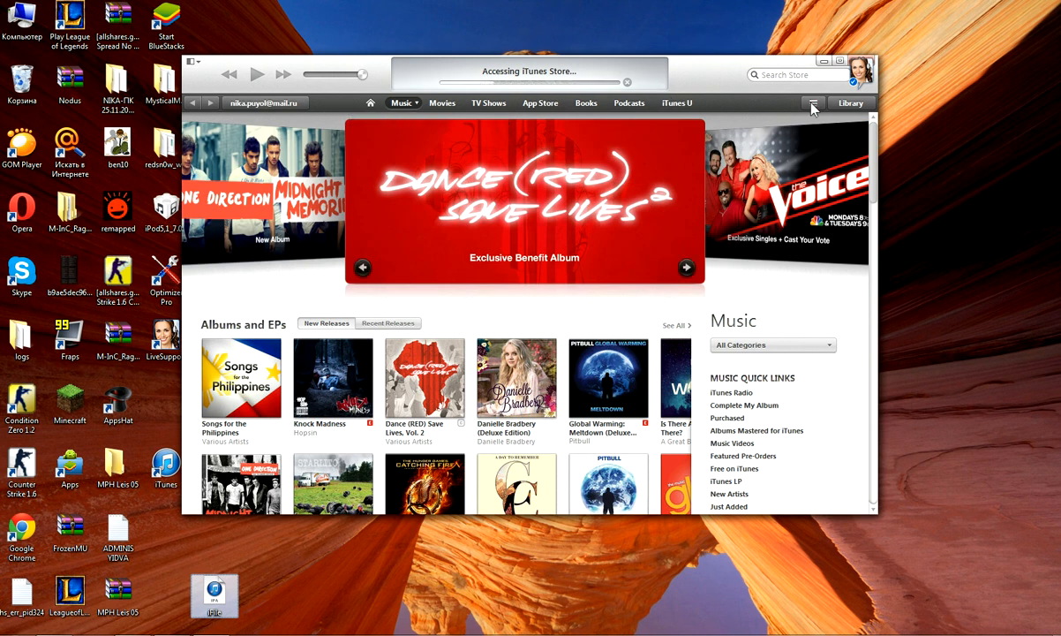
left_click(812, 102)
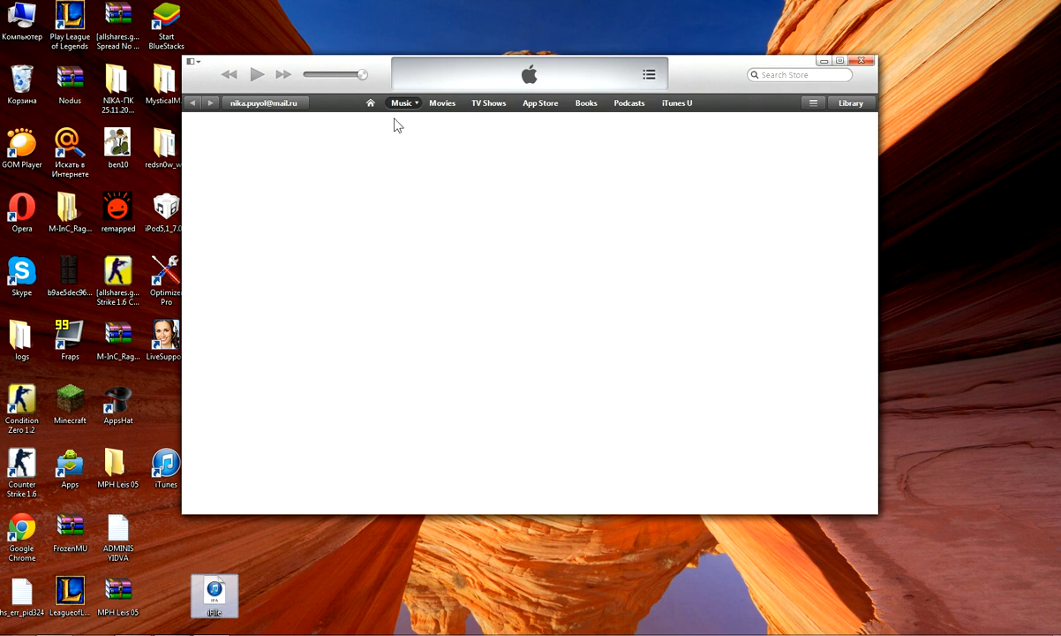
left_click(370, 103)
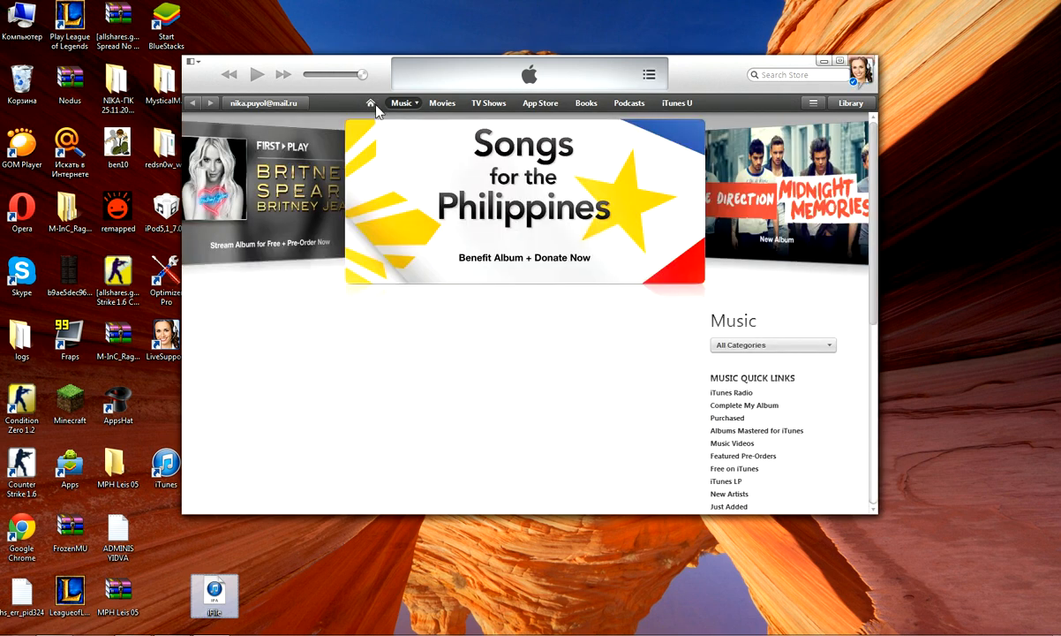
mouse_move(386, 119)
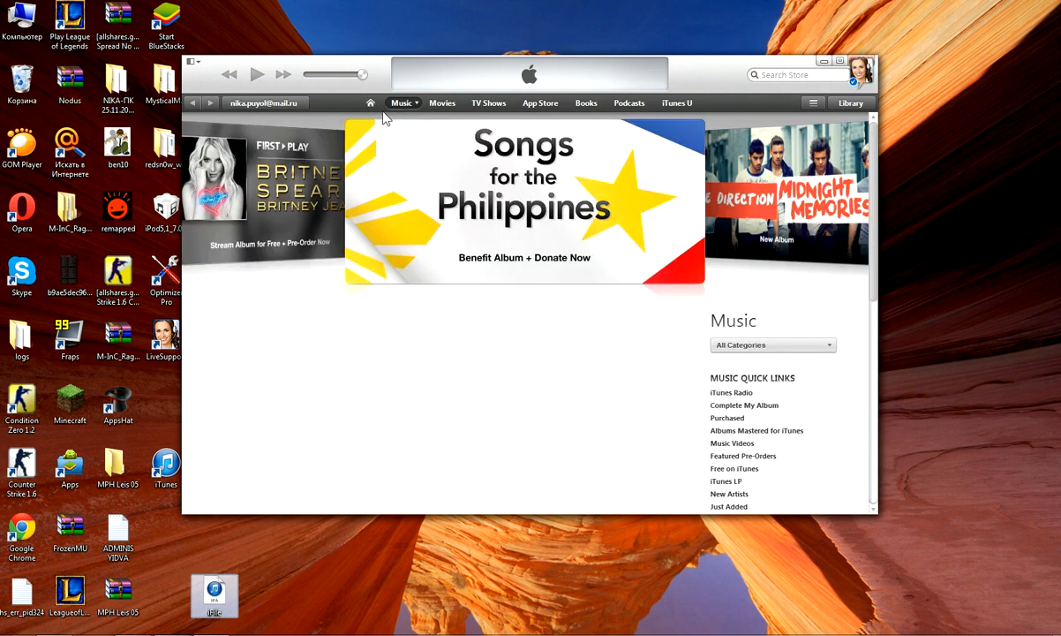
left_click(370, 103)
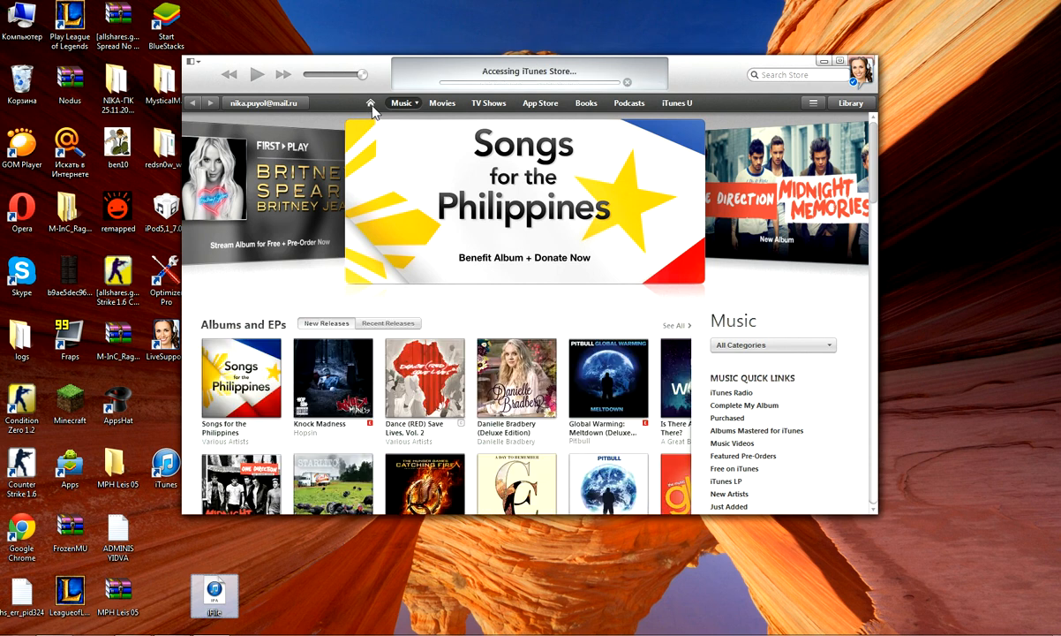
mouse_move(395, 192)
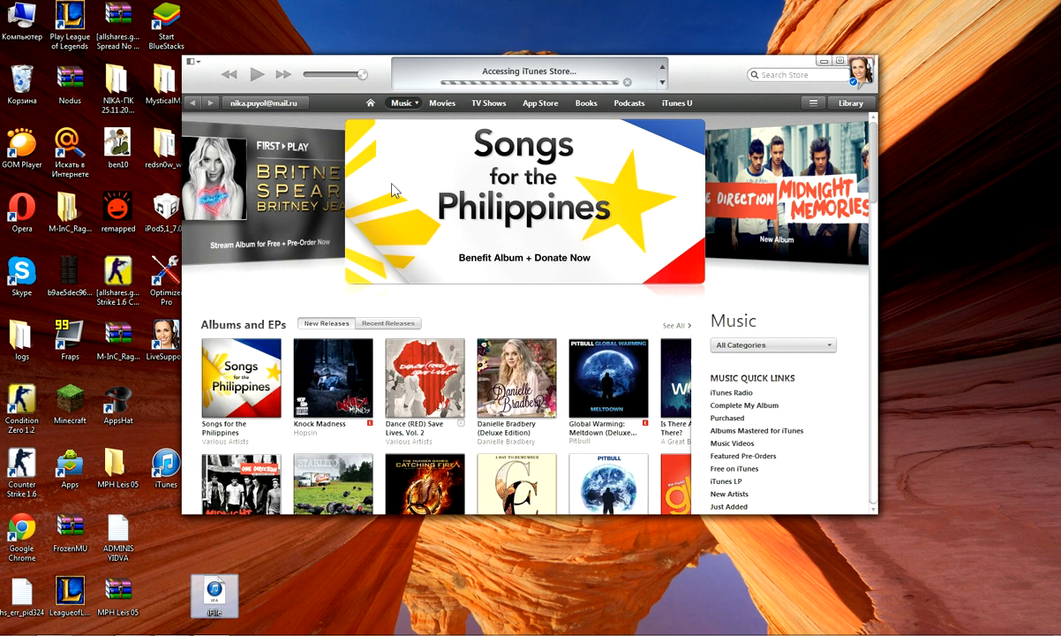
mouse_move(715, 88)
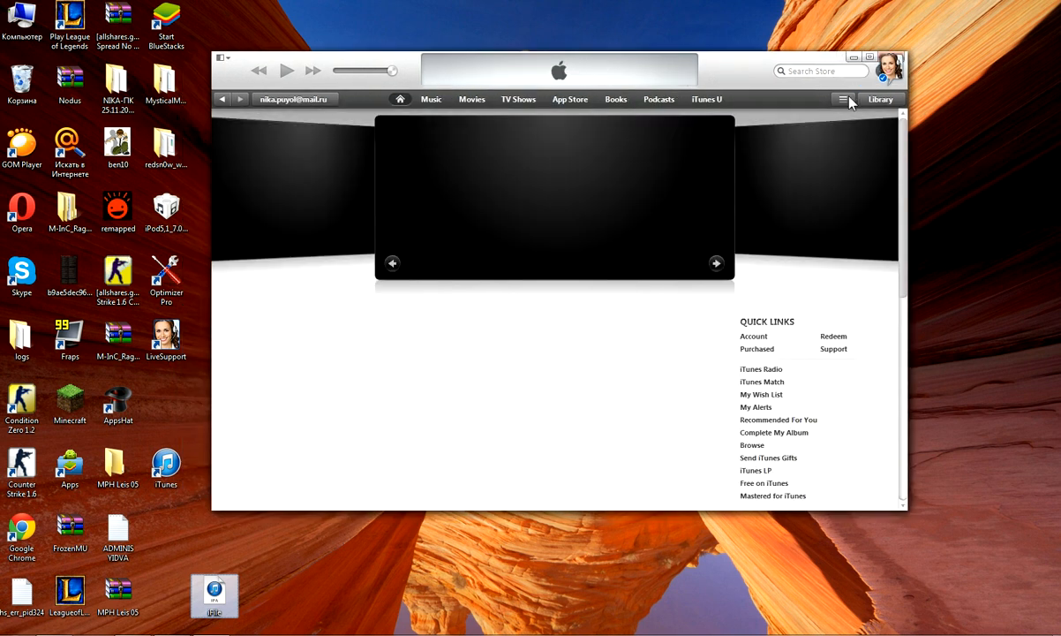
mouse_move(804, 121)
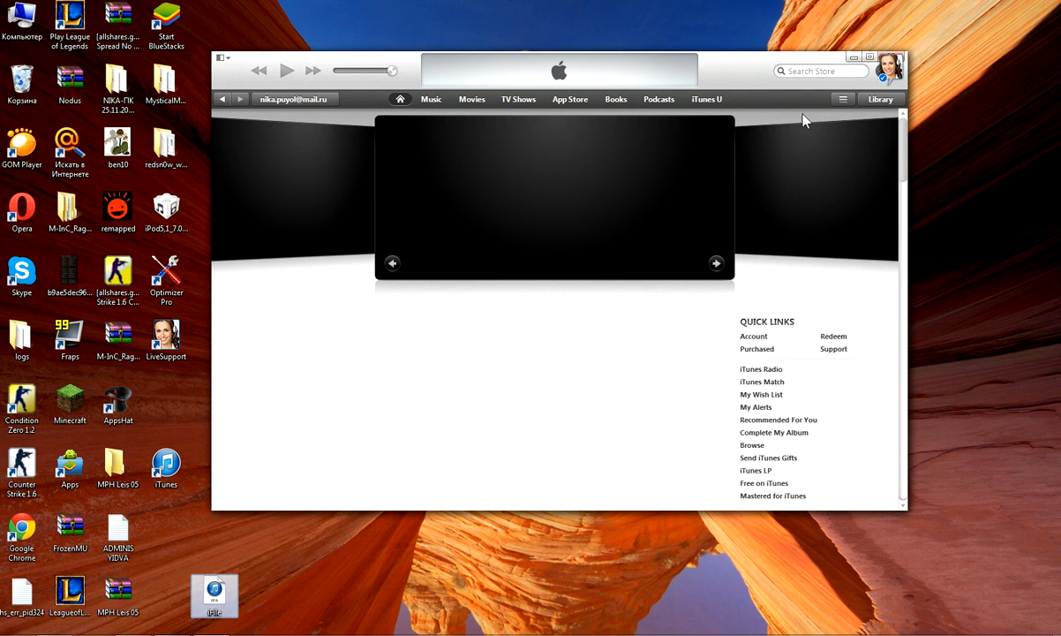
left_click(844, 99)
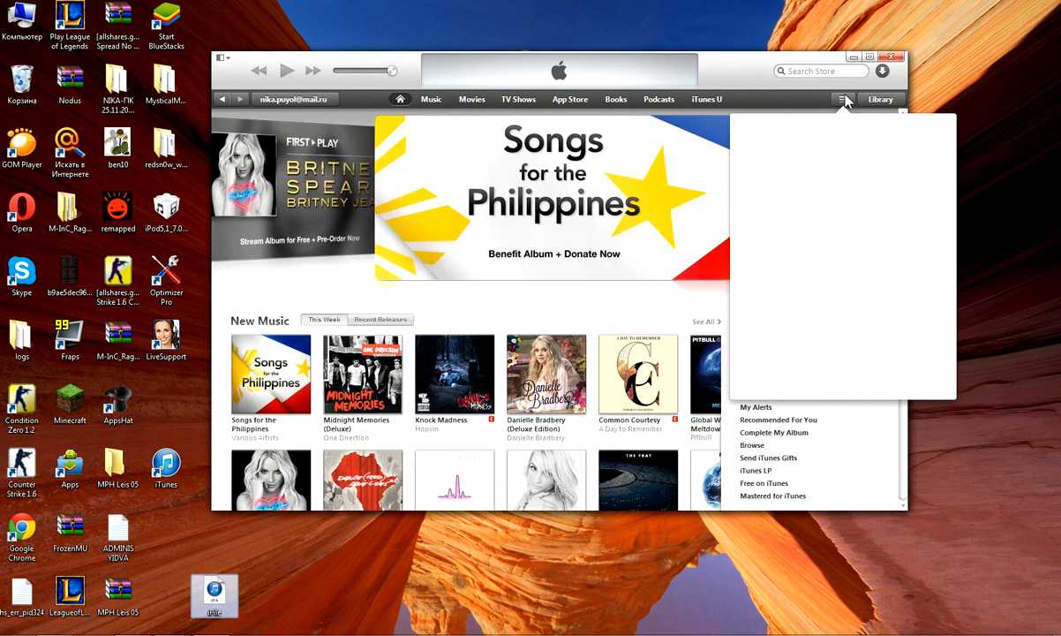
mouse_move(838, 112)
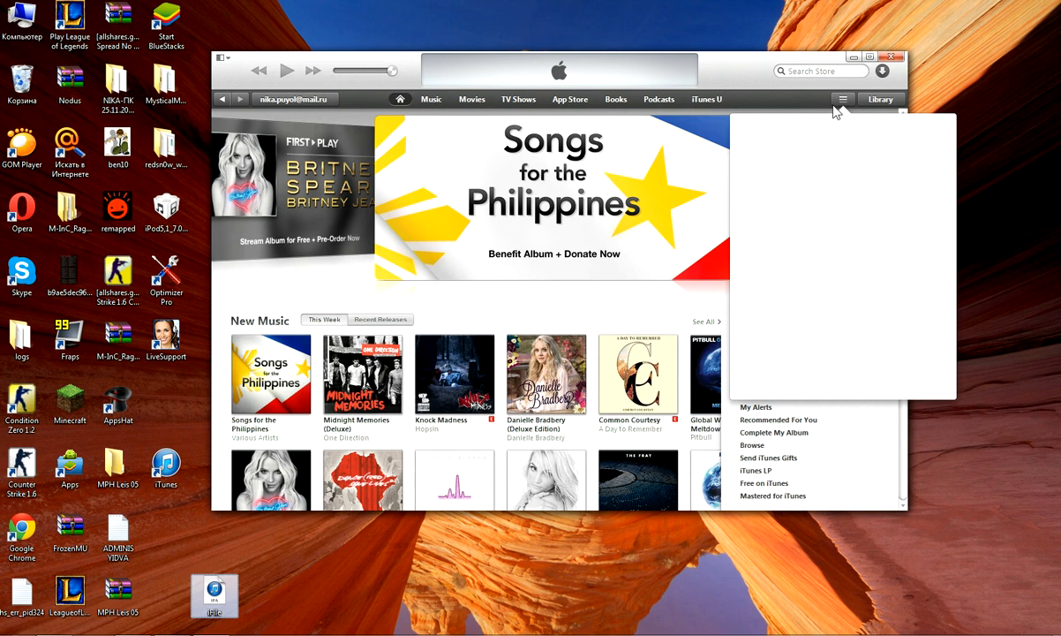
left_click(844, 99)
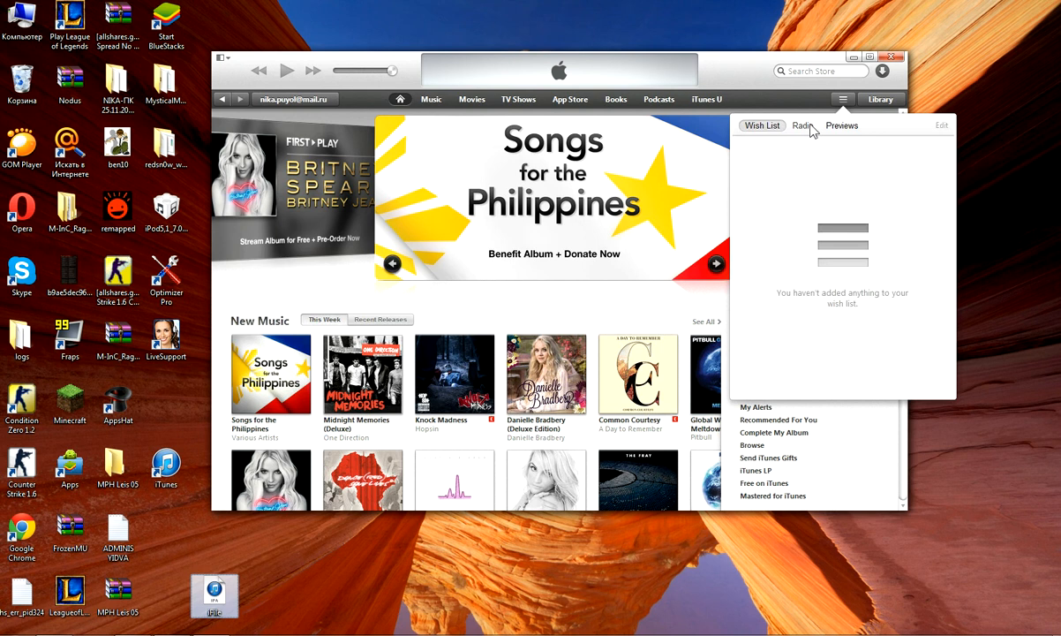
left_click(841, 125)
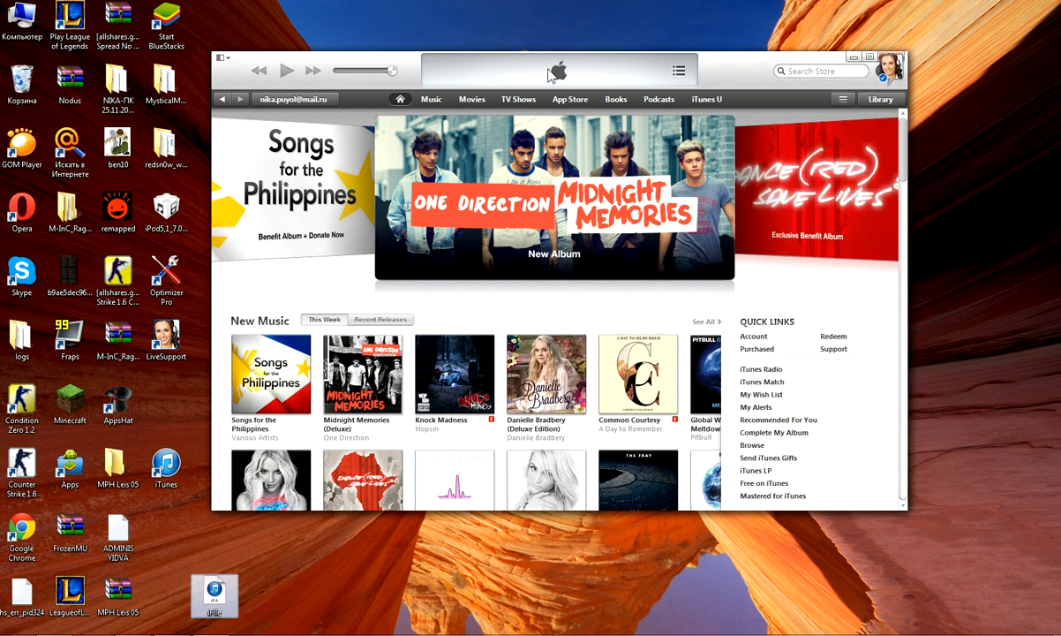
left_click(679, 71)
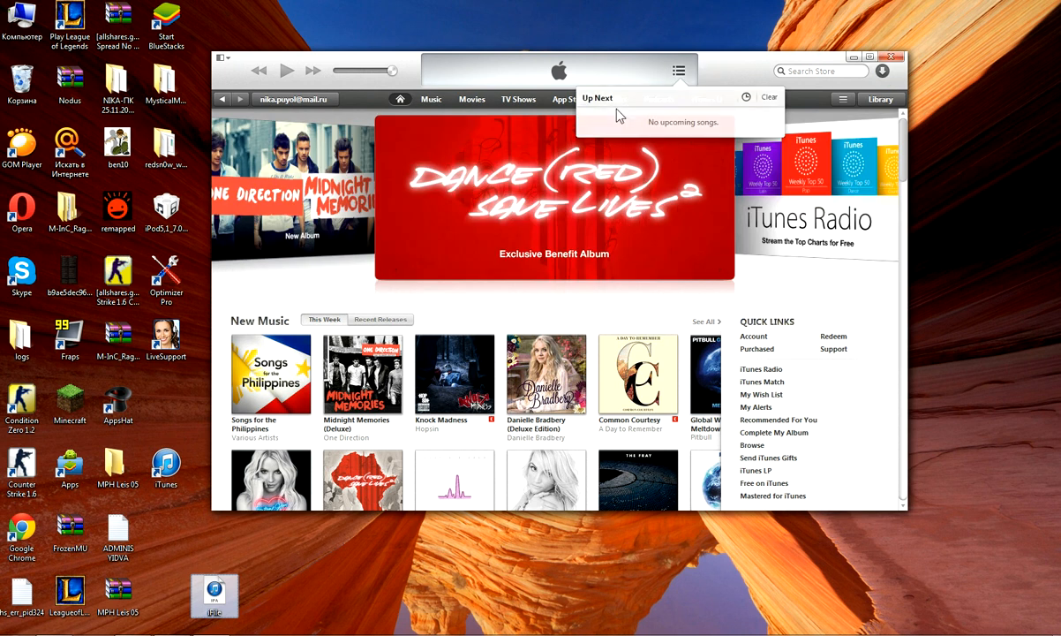
left_click(879, 99)
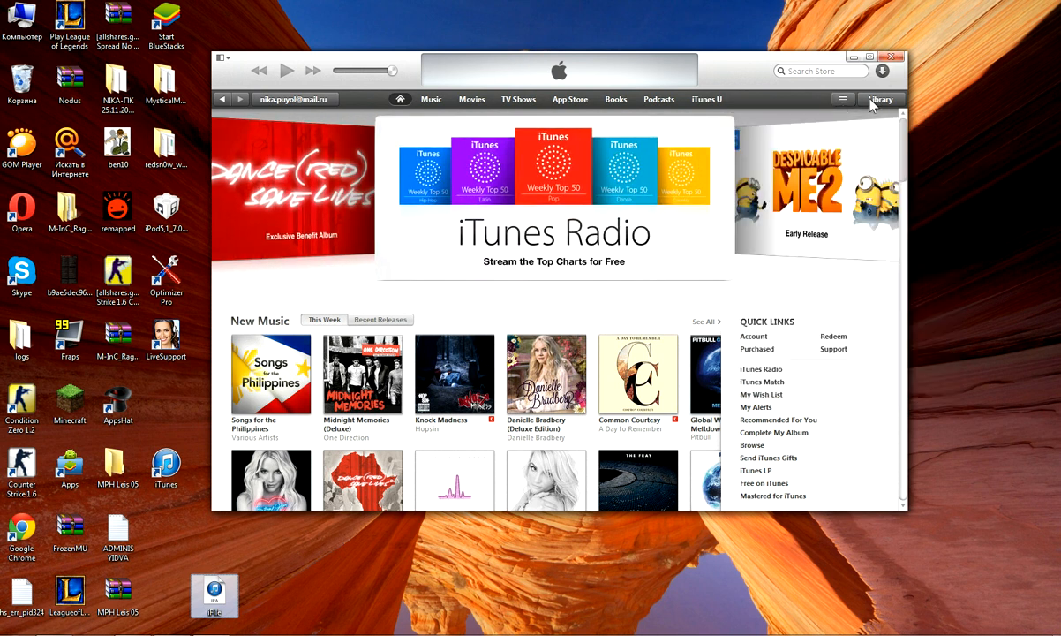
- Return from the Store to the empty Music library
left_click(882, 99)
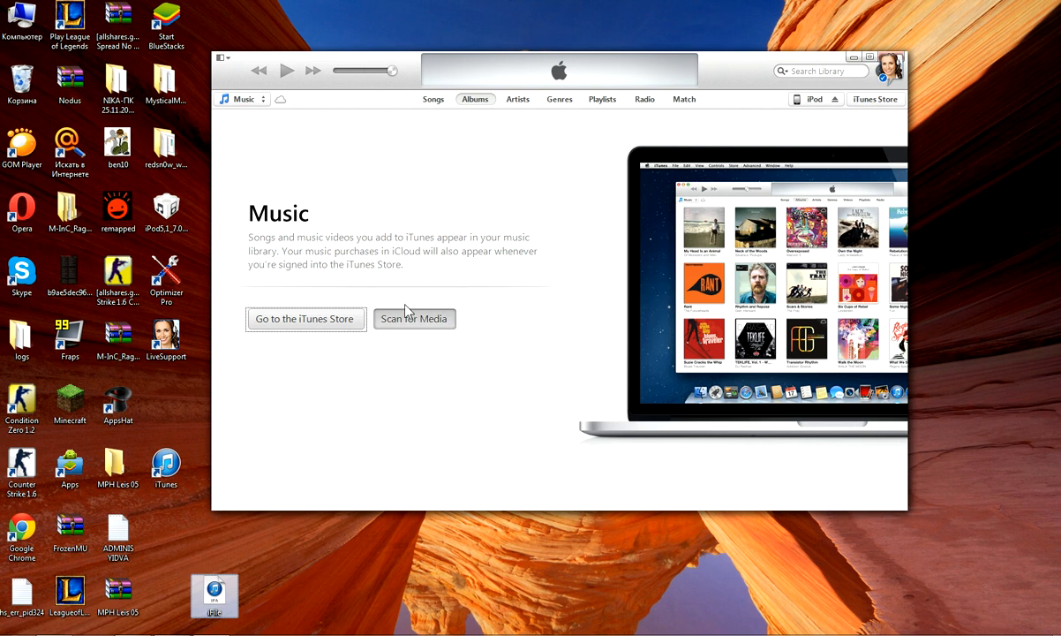
mouse_move(425, 278)
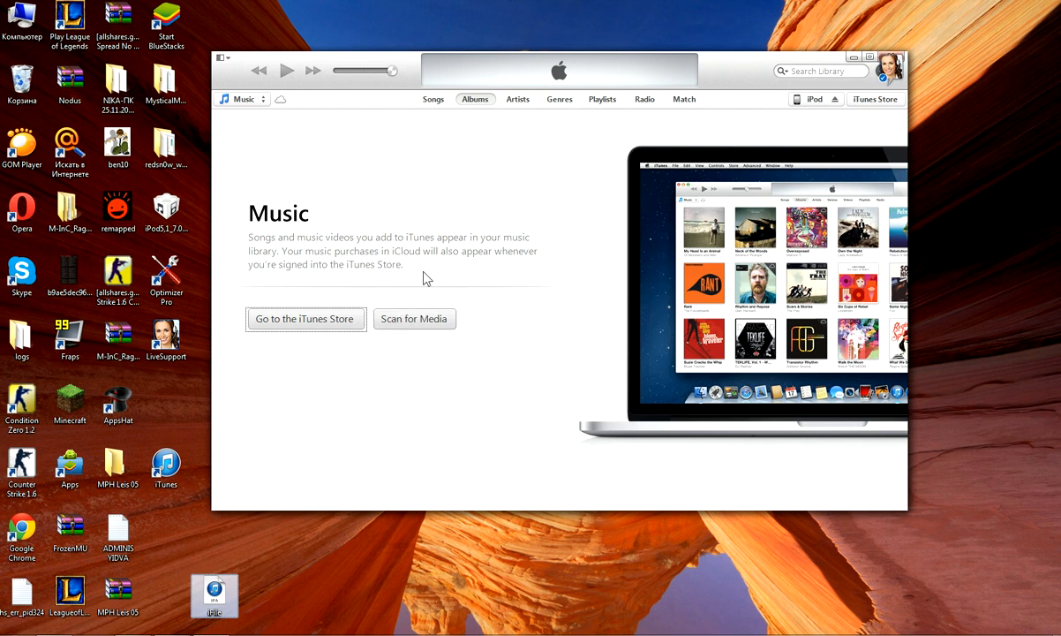
left_click(414, 319)
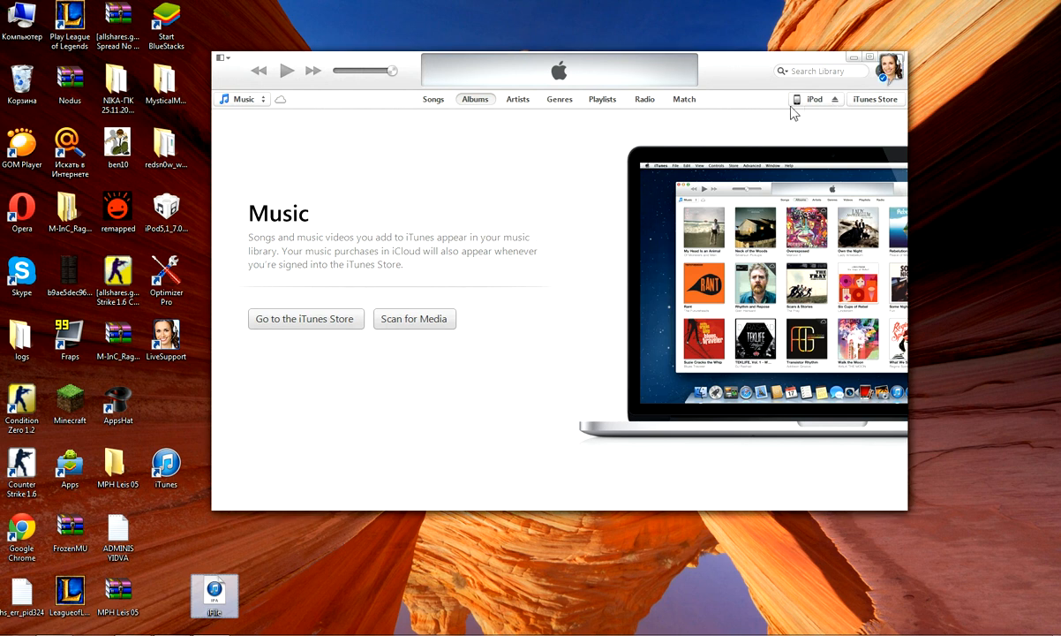
- Show the iPod touch Summary page with iOS 6.1.5, capacity and backup options
left_click(813, 99)
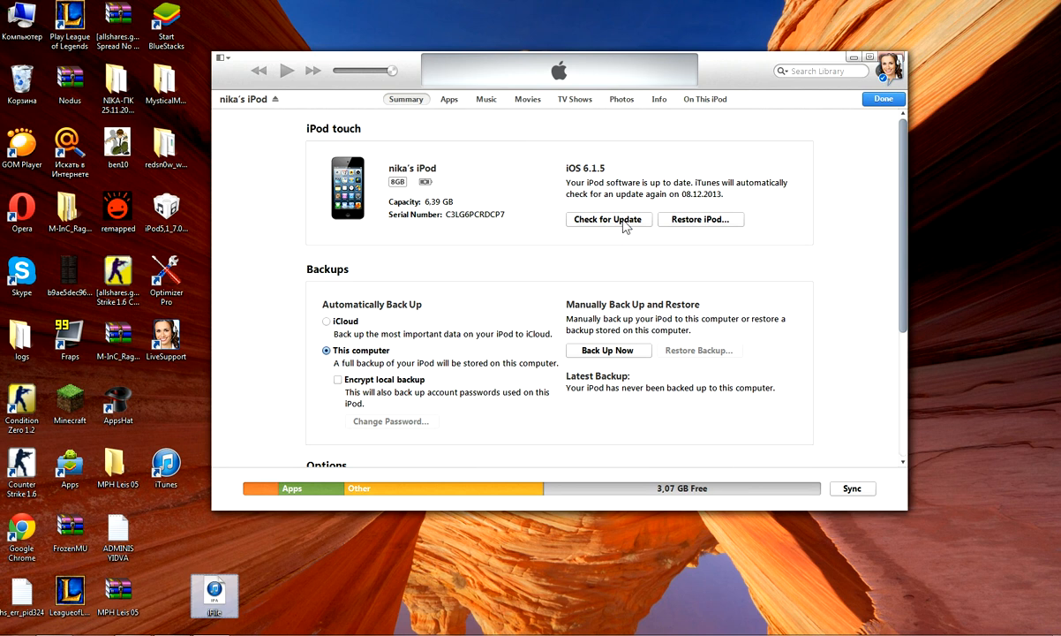
mouse_move(624, 349)
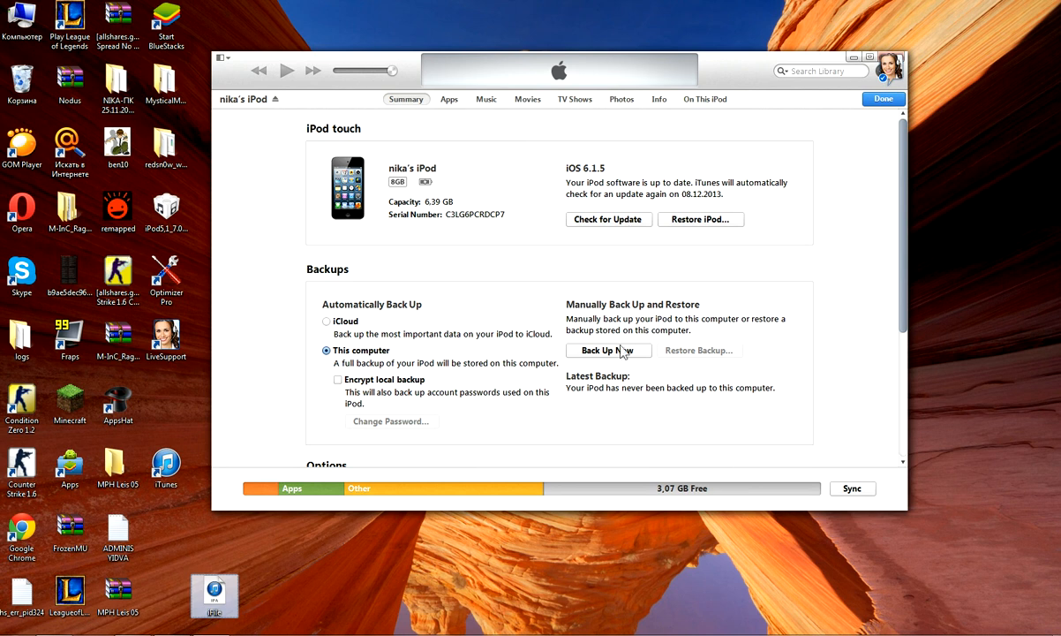
mouse_move(640, 201)
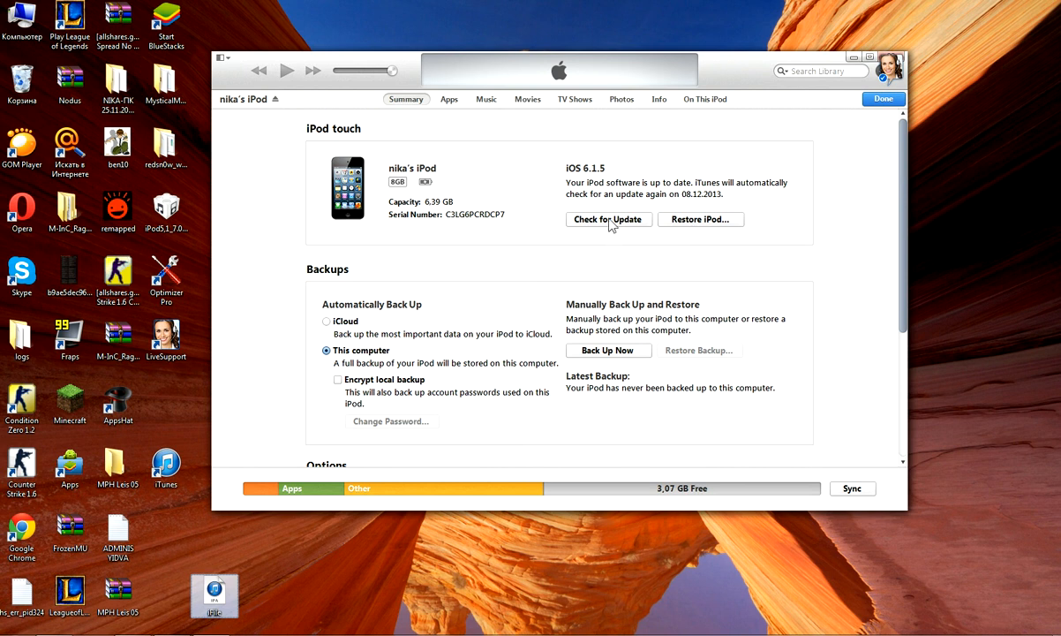
mouse_move(600, 368)
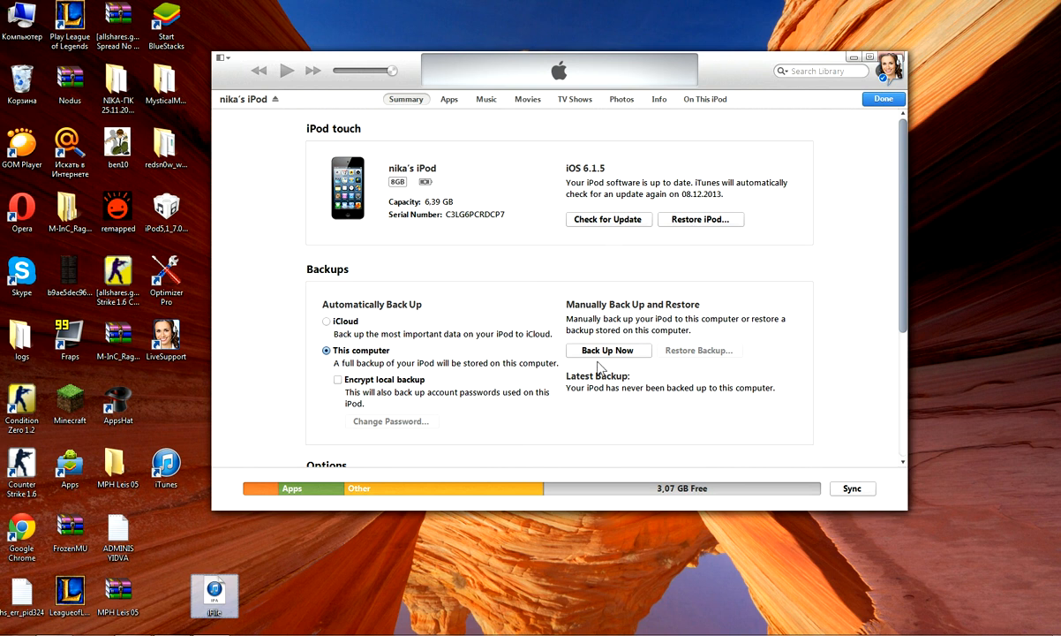
mouse_move(343, 404)
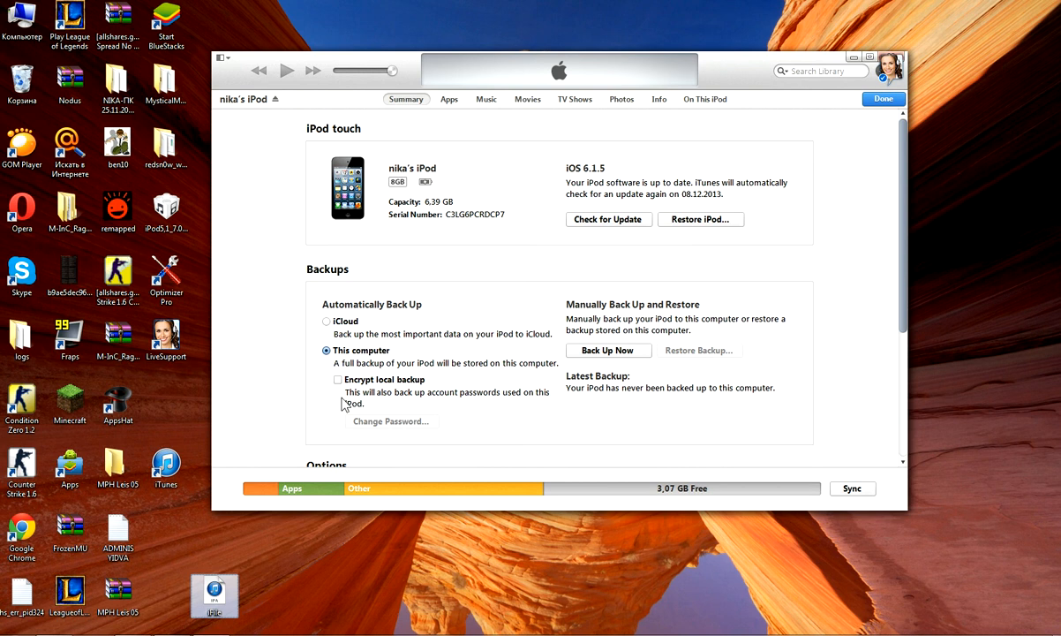
mouse_move(449, 99)
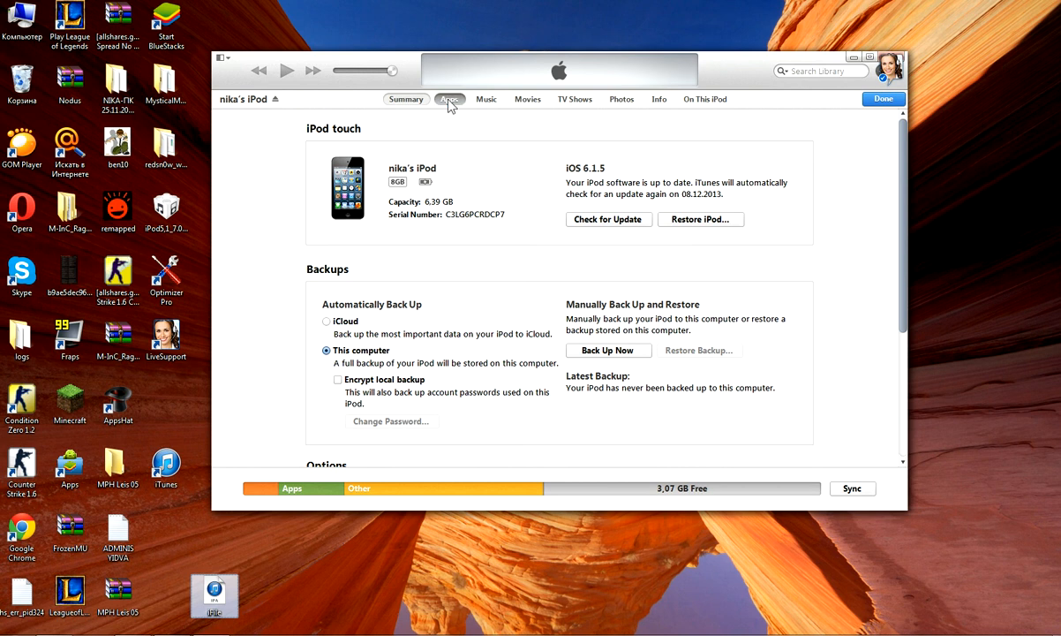
mouse_move(390, 125)
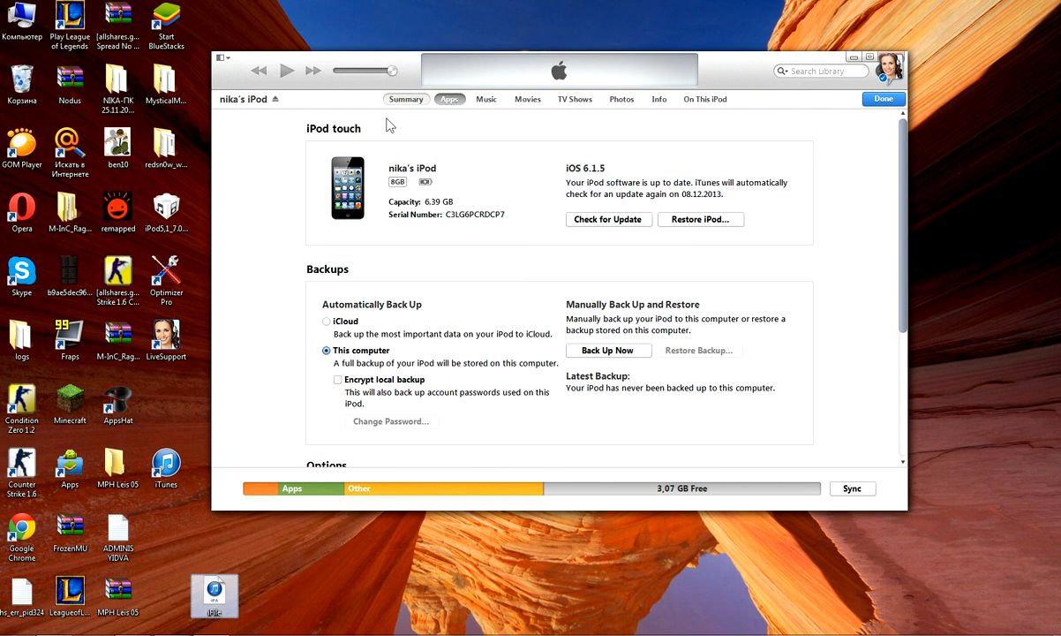
mouse_move(468, 146)
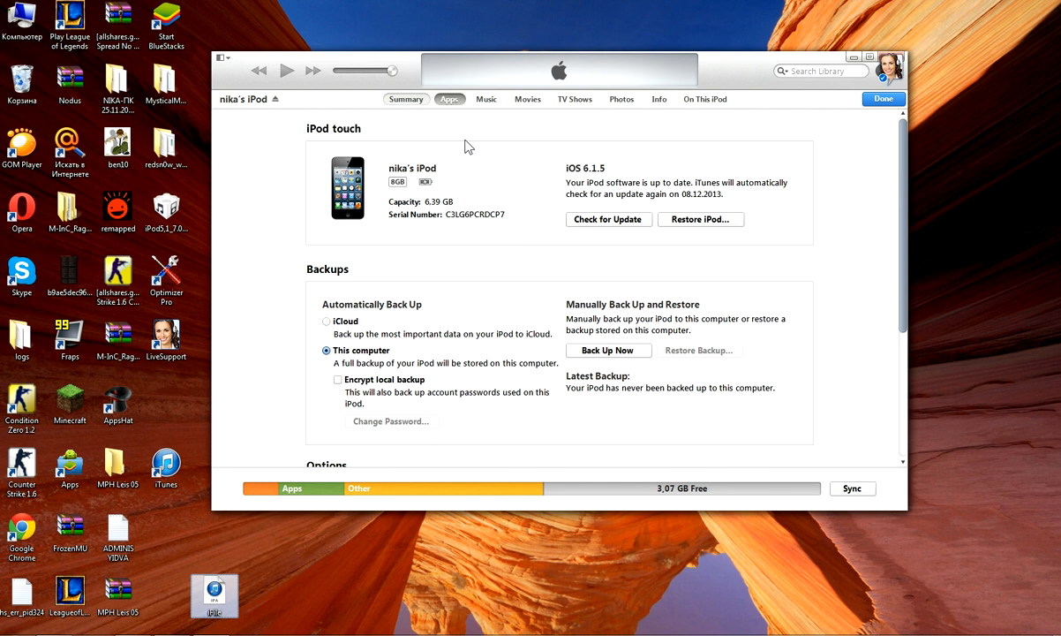
- Show the iPod's 21 apps and home screen layout, and check the Sort by Kind options
left_click(449, 99)
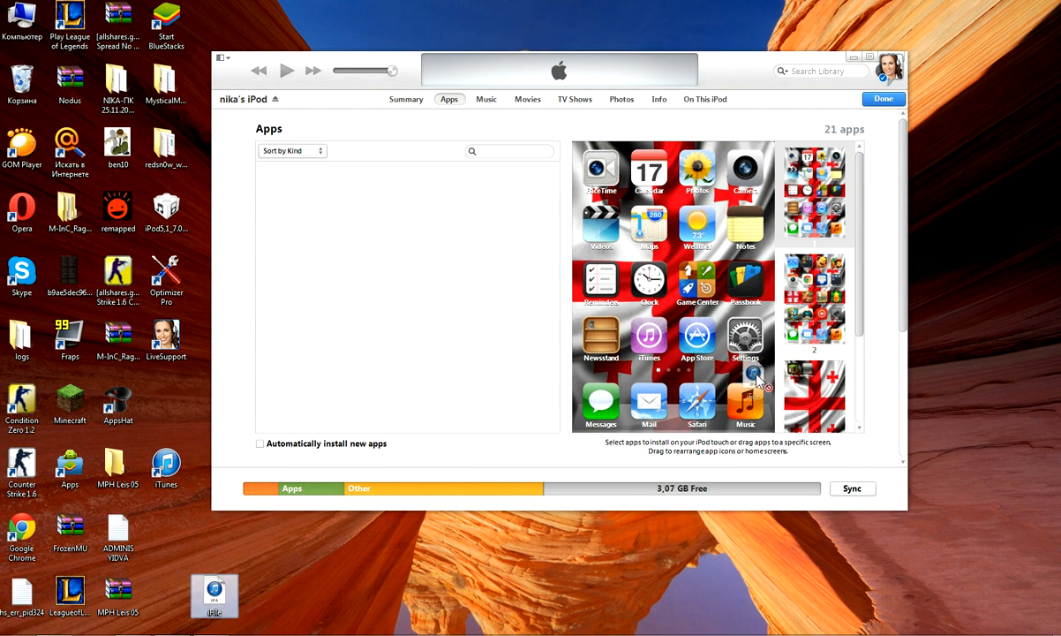
mouse_move(503, 101)
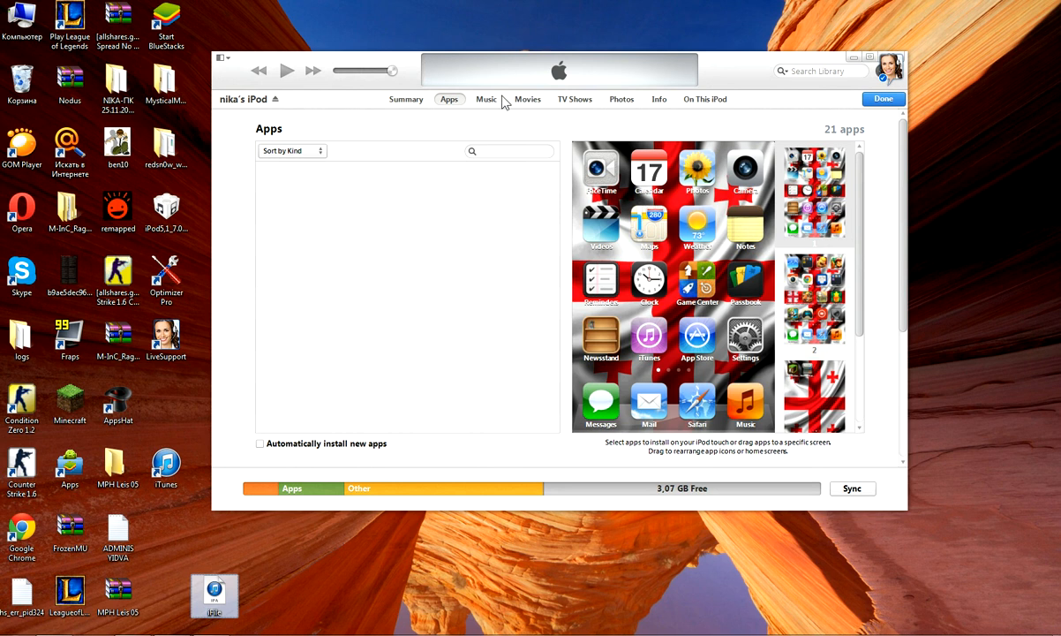
left_click(291, 151)
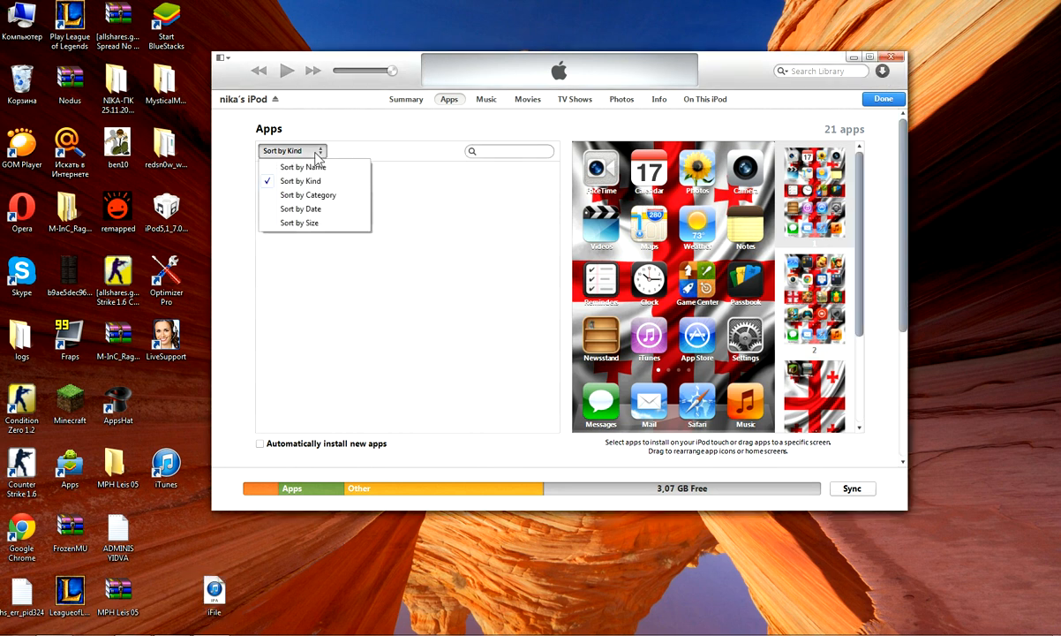
mouse_move(864, 207)
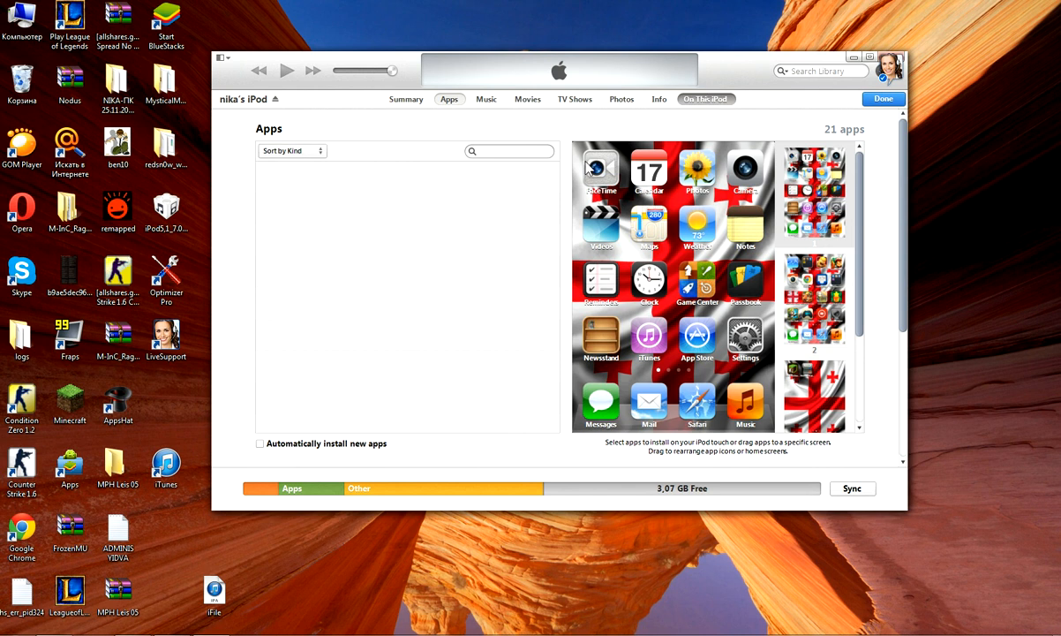
- Show the iPod's On This iPod content list and drag iFile.ipa into it
left_click(486, 98)
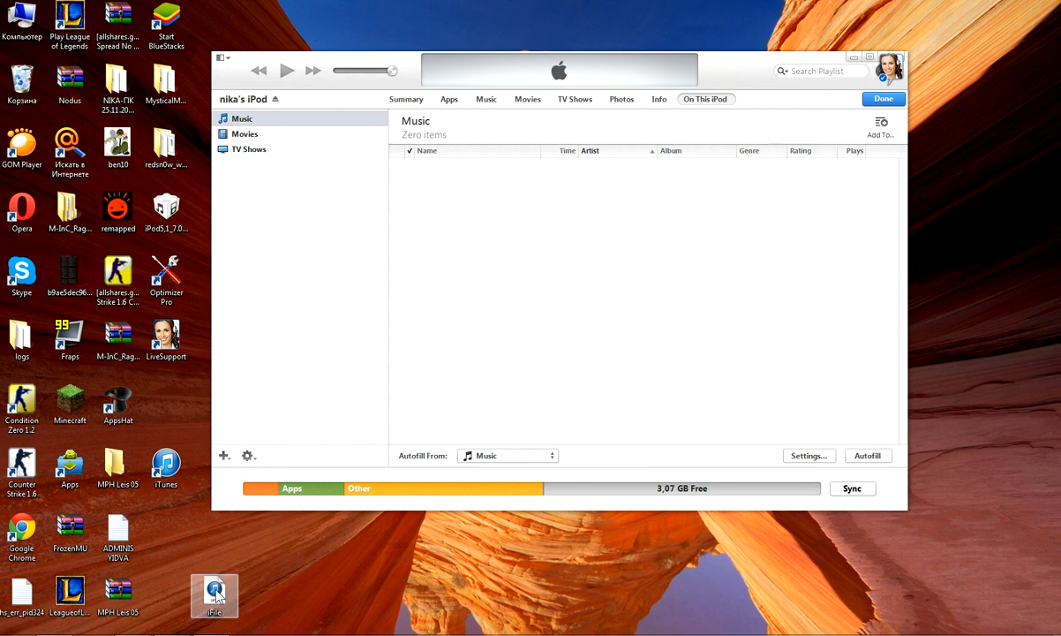
left_click_drag(214, 595, 287, 296)
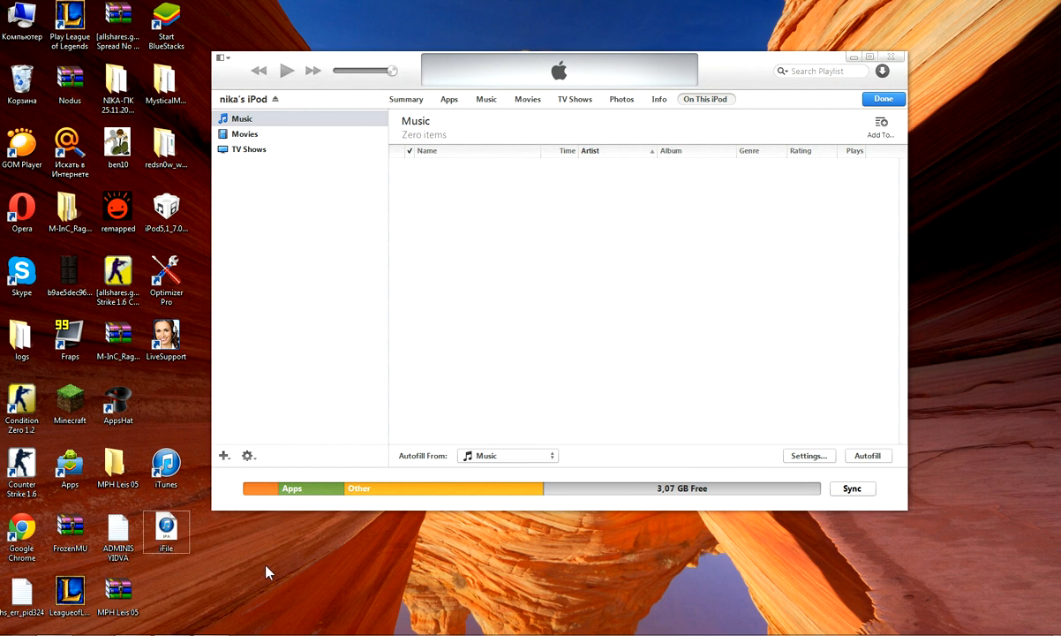
left_click_drag(166, 530, 291, 314)
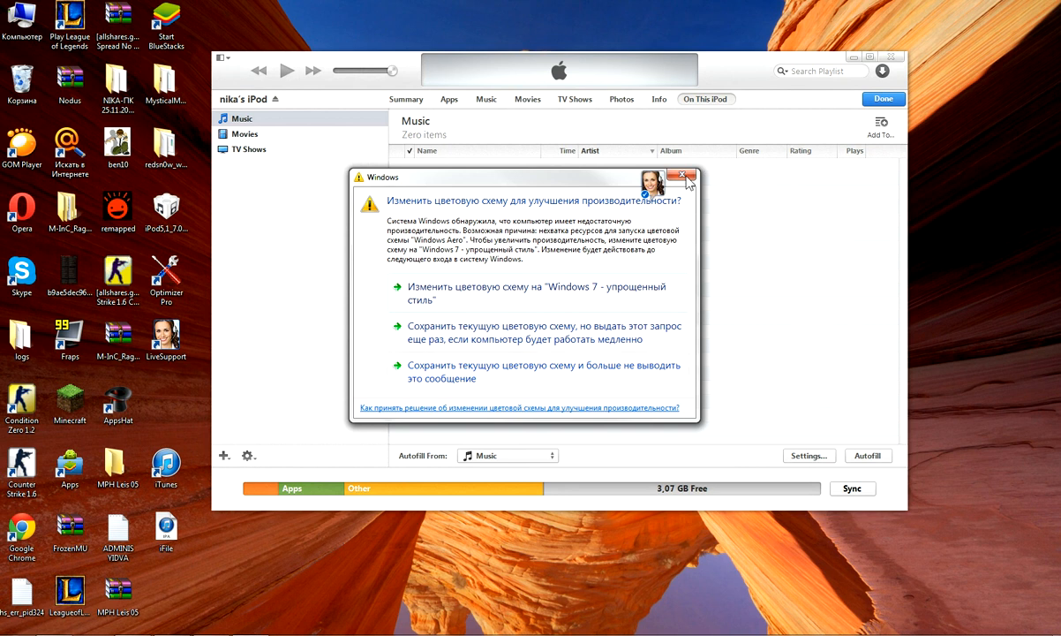
- Close the Windows color-scheme warning and leave the iPod pages for the Music library
left_click(687, 176)
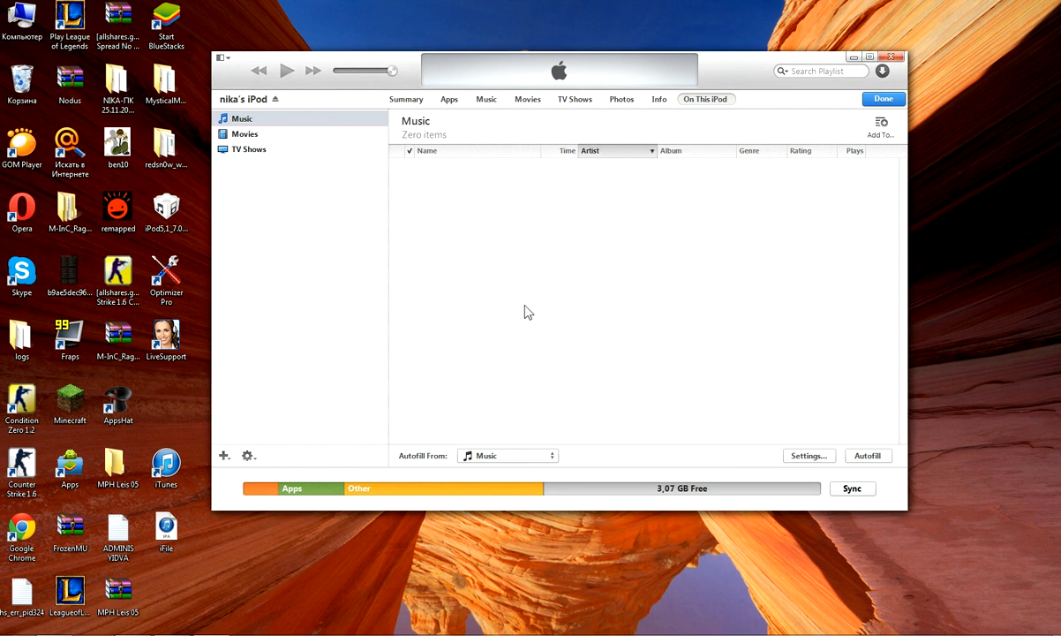
left_click(884, 98)
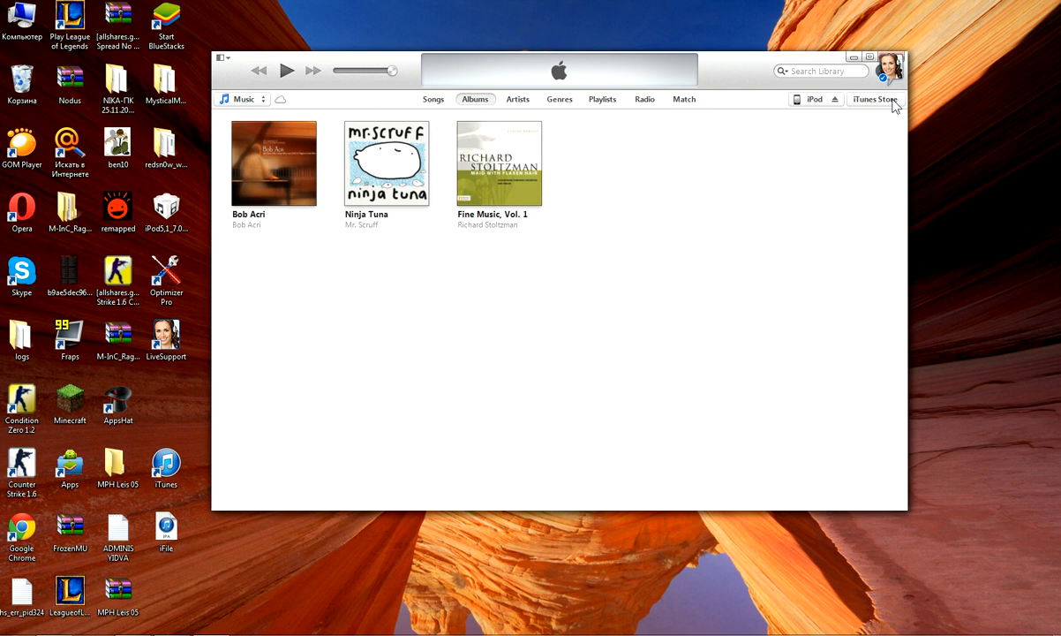
mouse_move(848, 133)
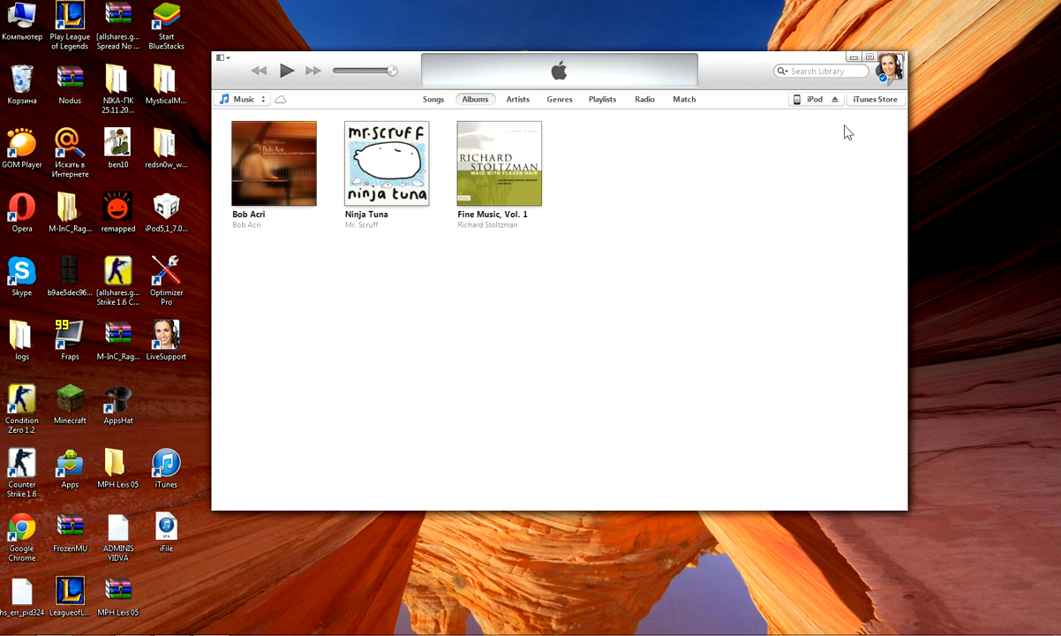
mouse_move(828, 107)
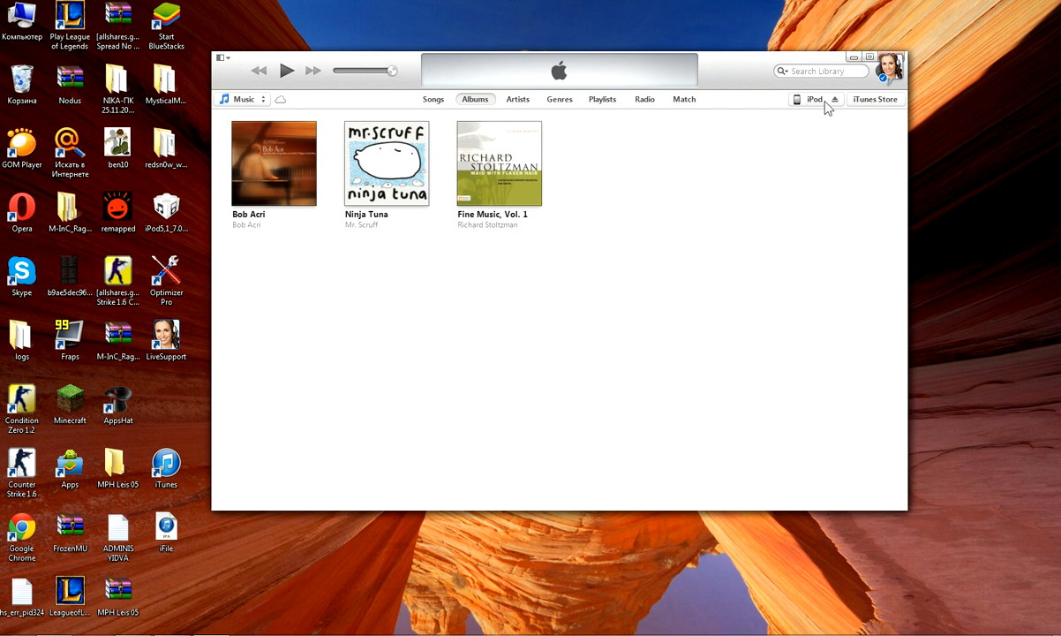